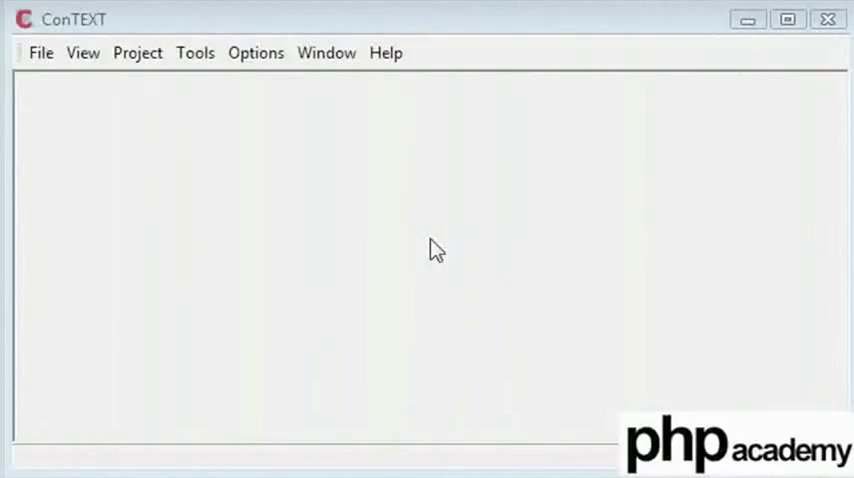
pyautogui.moveTo(444, 332)
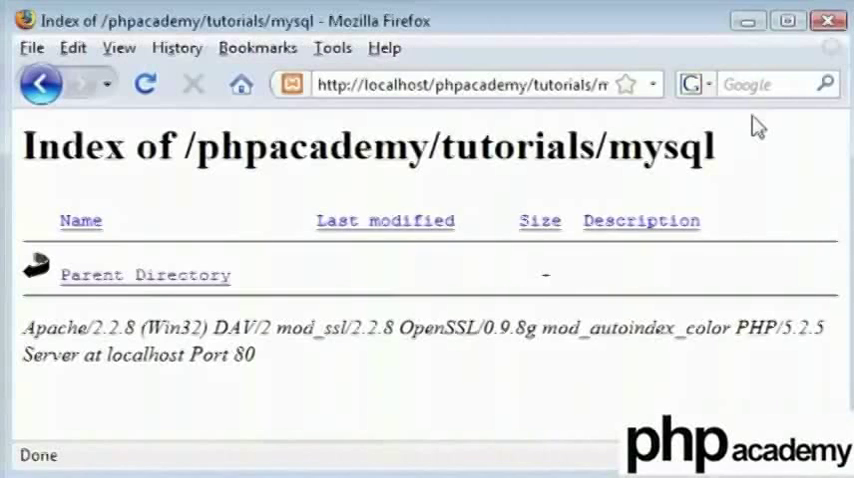
pyautogui.moveTo(270, 378)
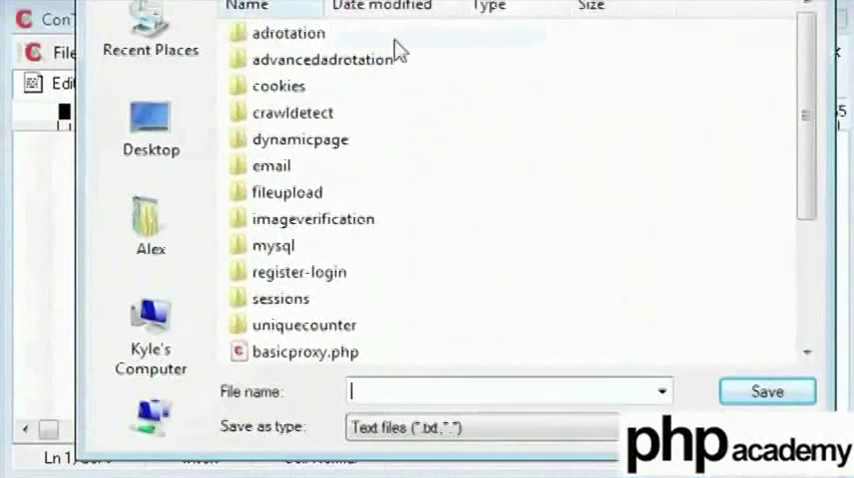
# Step: Save the new empty file as connect.php in htdocs\phpacademy\tutorials\mysql
pyautogui.write('conn')
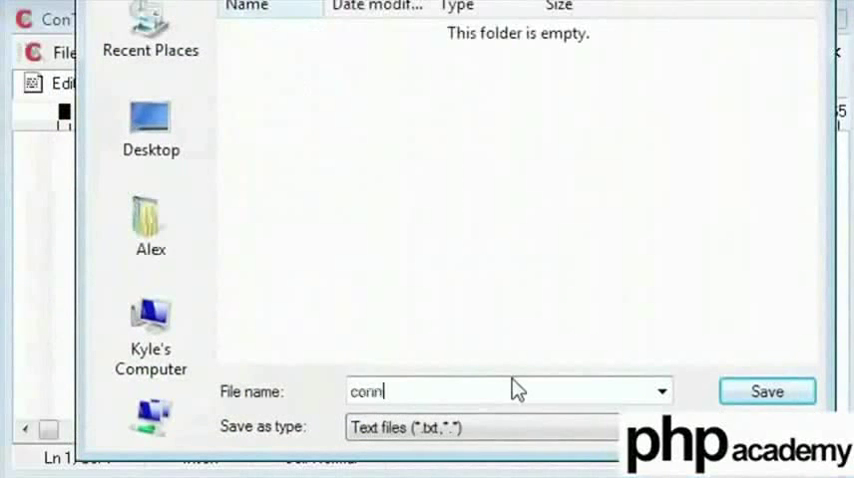
pyautogui.click(766, 392)
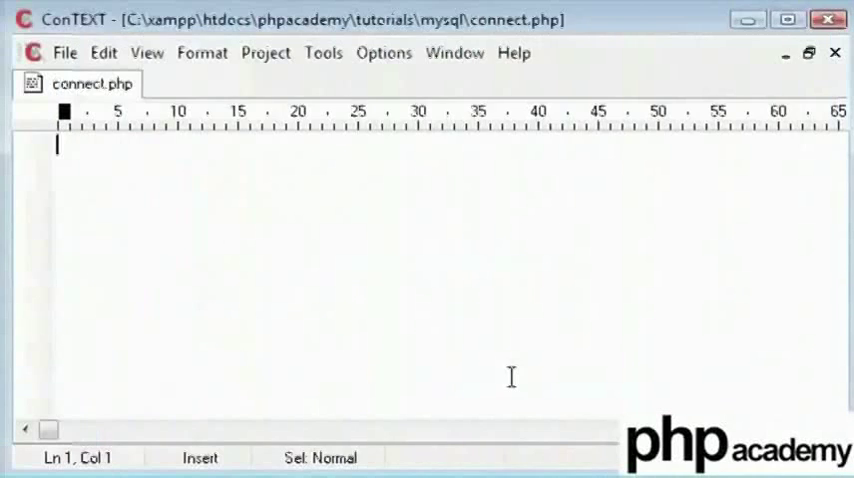
pyautogui.moveTo(250, 14)
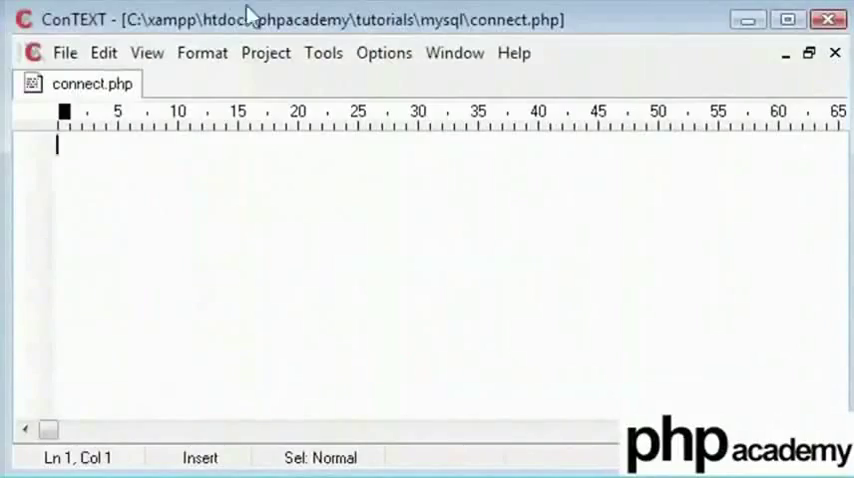
pyautogui.moveTo(220, 198)
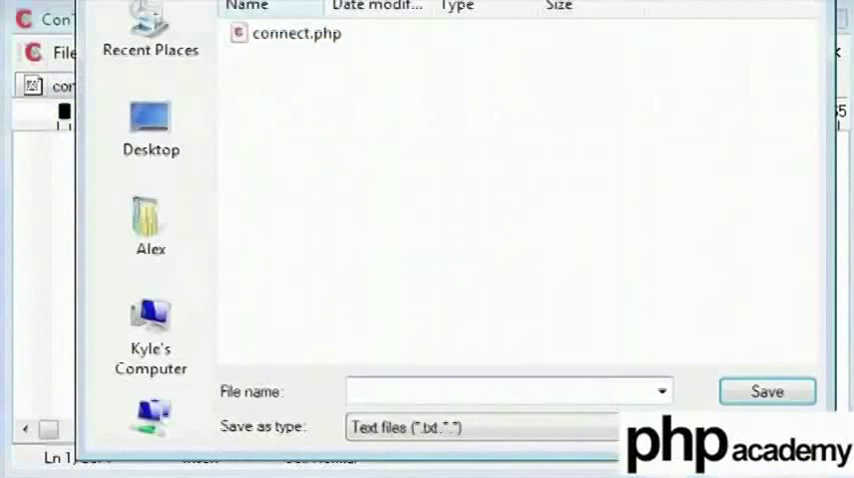
# Step: Save a second file as mysql.php, give it <?php ?> tags, and return to connect.php for the same
pyautogui.write('mysql.php')
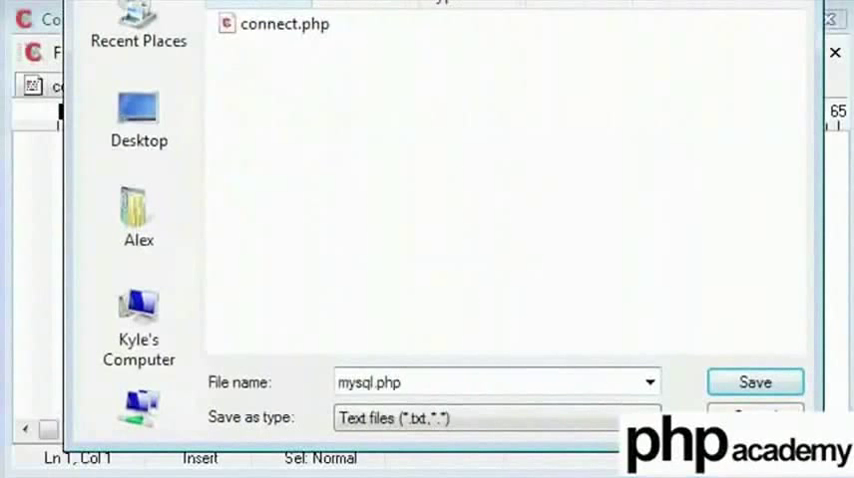
pyautogui.click(754, 382)
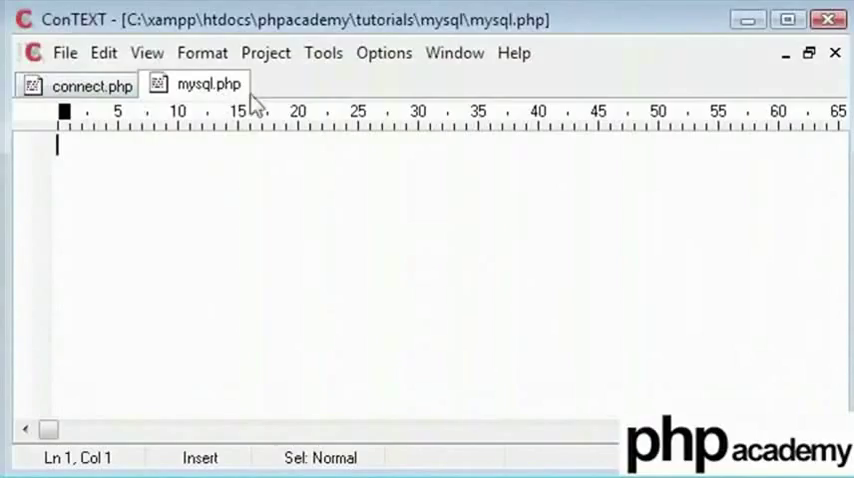
pyautogui.write('<?')
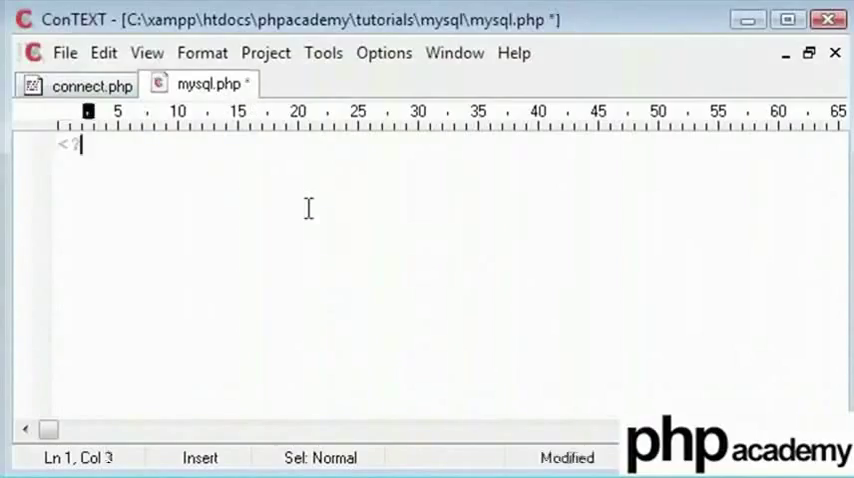
pyautogui.write('php')
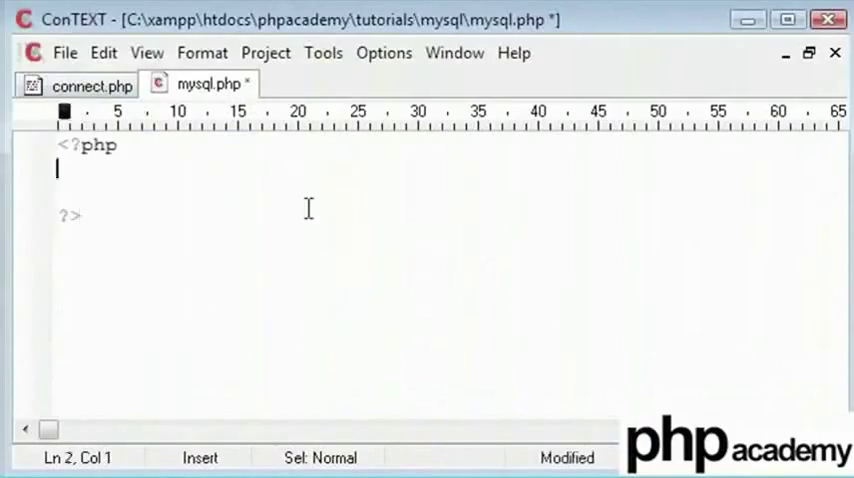
pyautogui.click(92, 84)
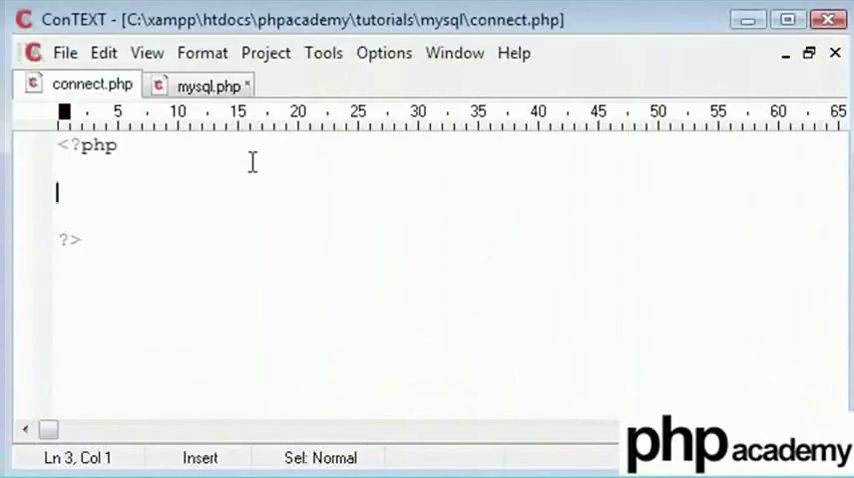
pyautogui.moveTo(252, 162)
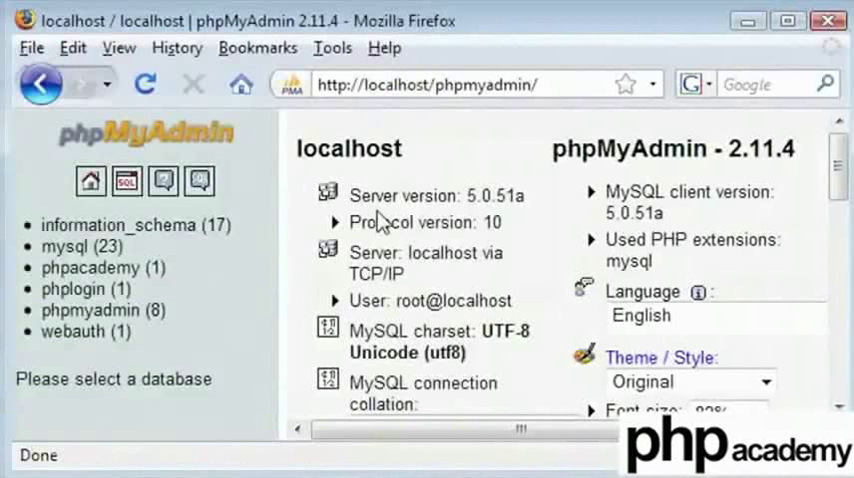
pyautogui.moveTo(304, 232)
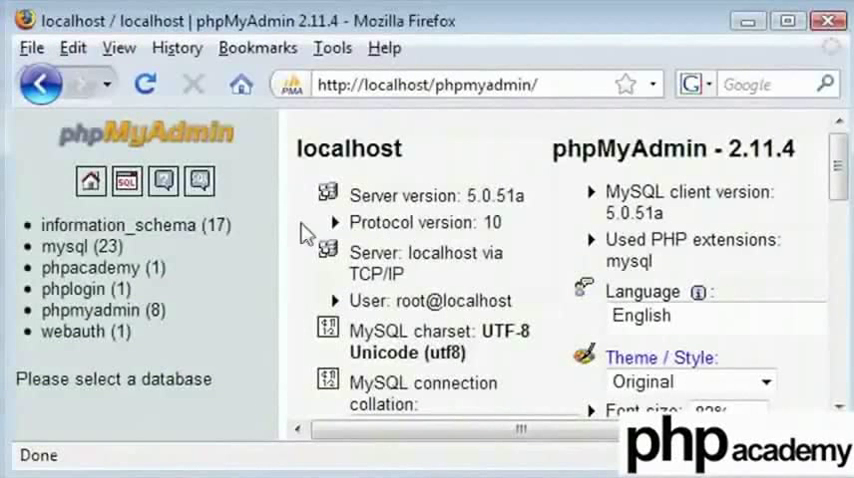
pyautogui.moveTo(296, 230)
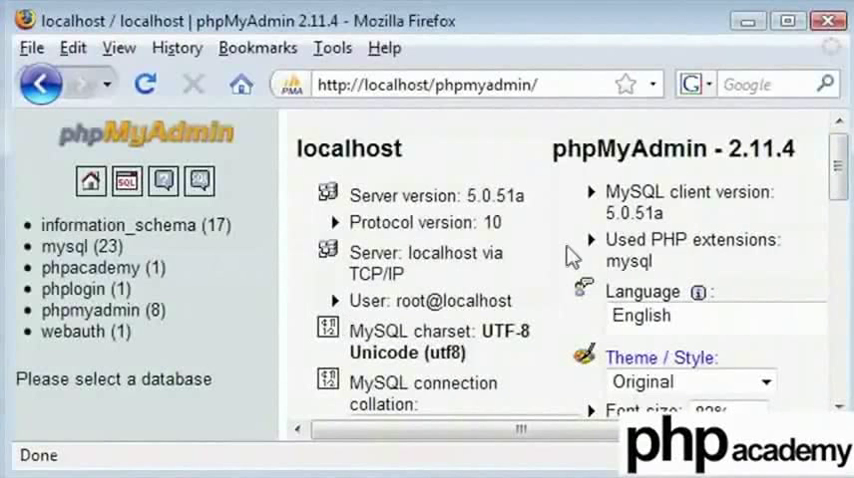
pyautogui.moveTo(156, 216)
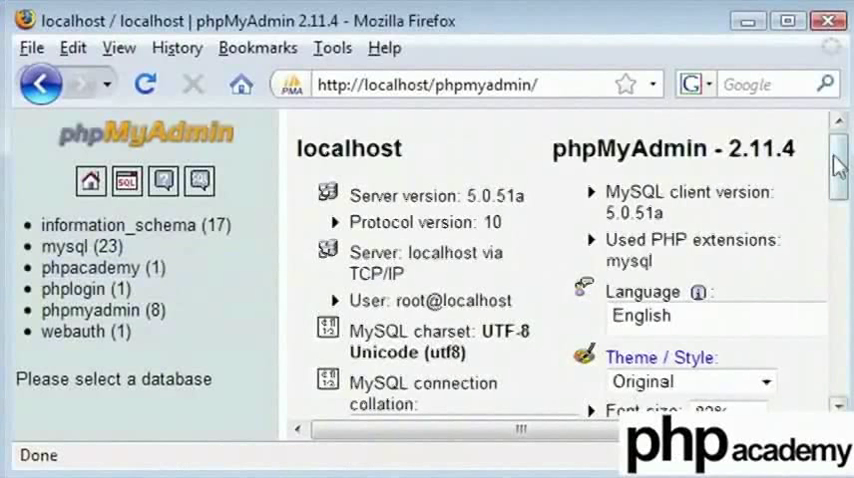
pyautogui.scroll(-3)
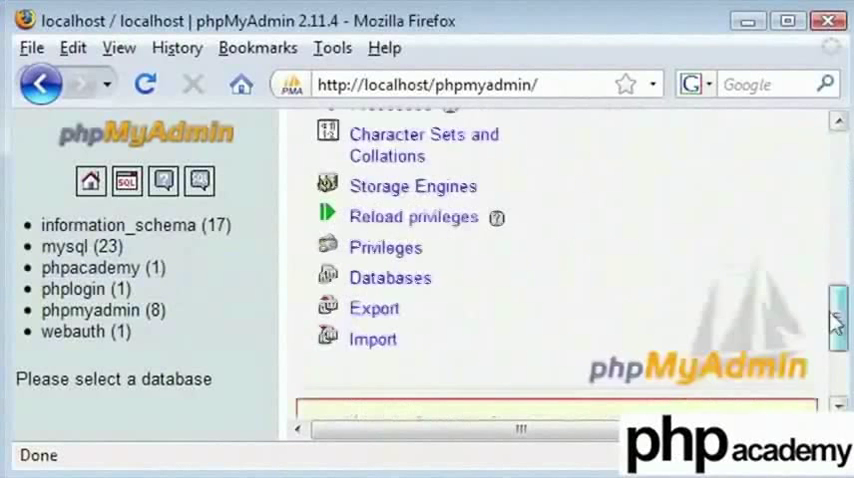
pyautogui.scroll(3)
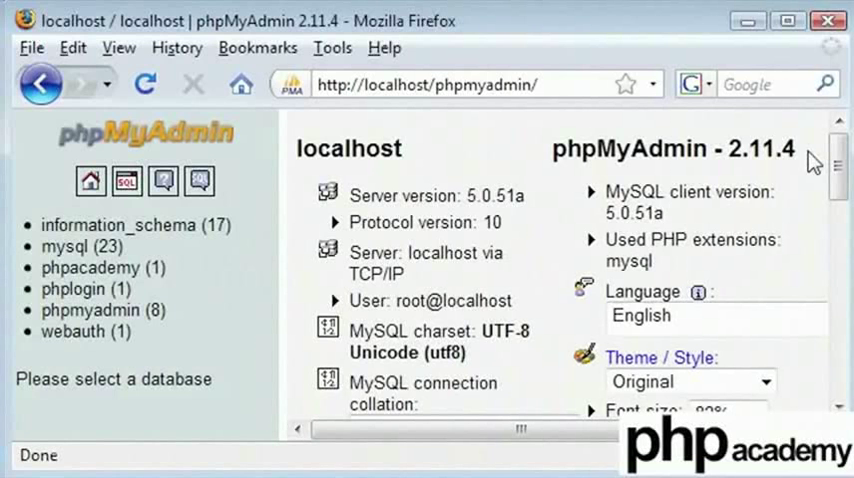
pyautogui.moveTo(76, 332)
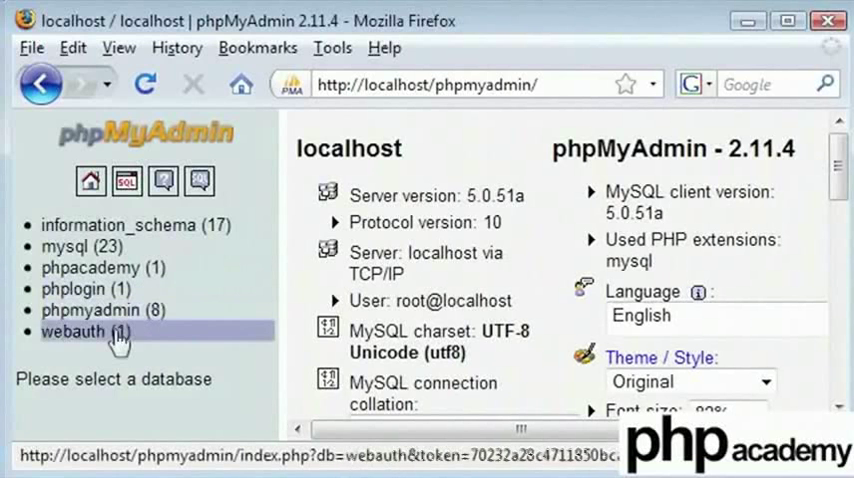
pyautogui.click(90, 268)
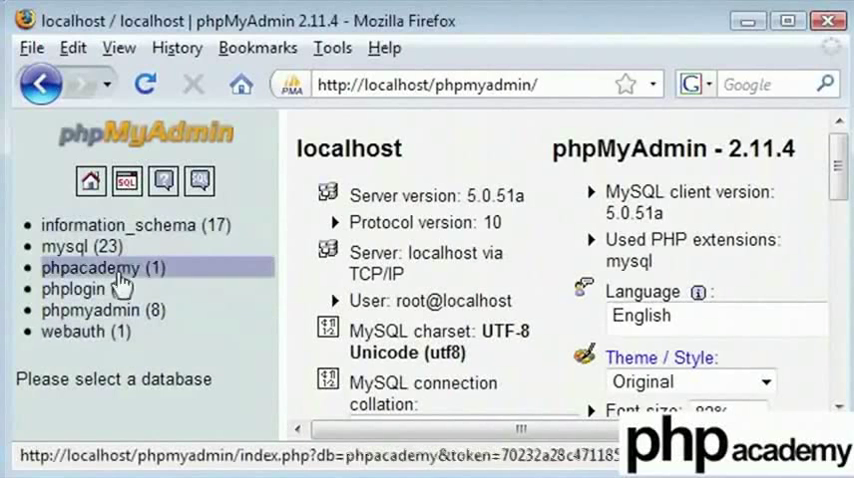
pyautogui.click(76, 288)
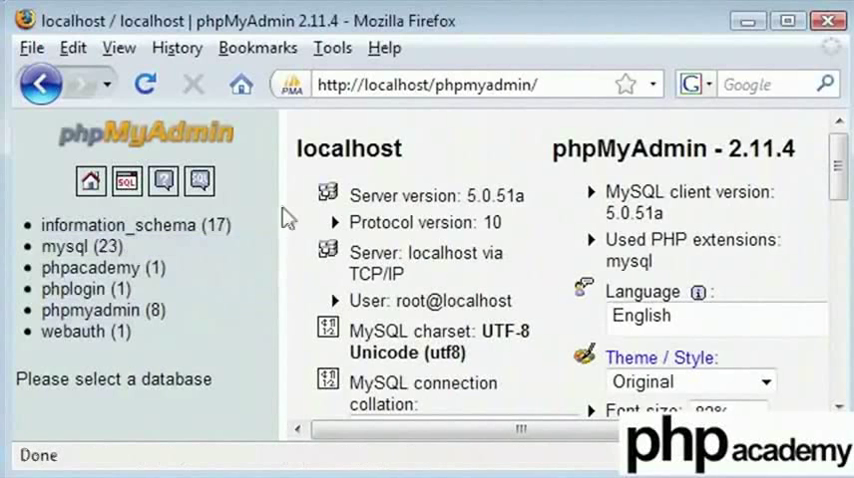
pyautogui.scroll(-3)
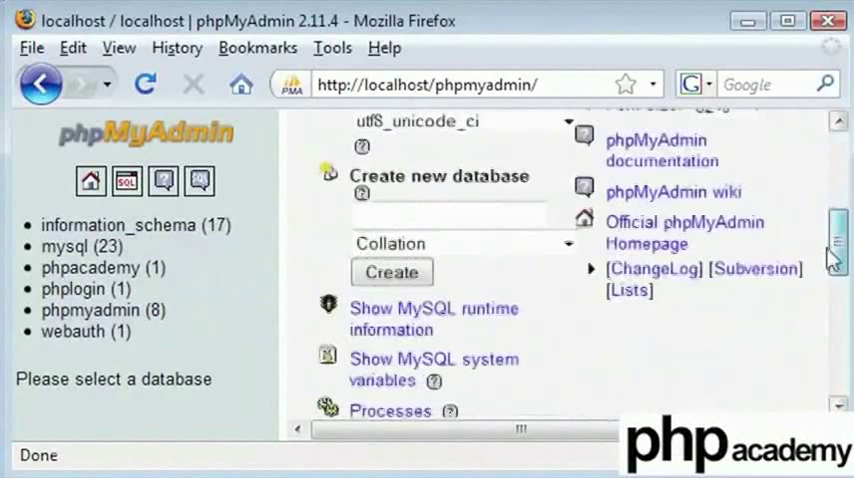
pyautogui.scroll(-3)
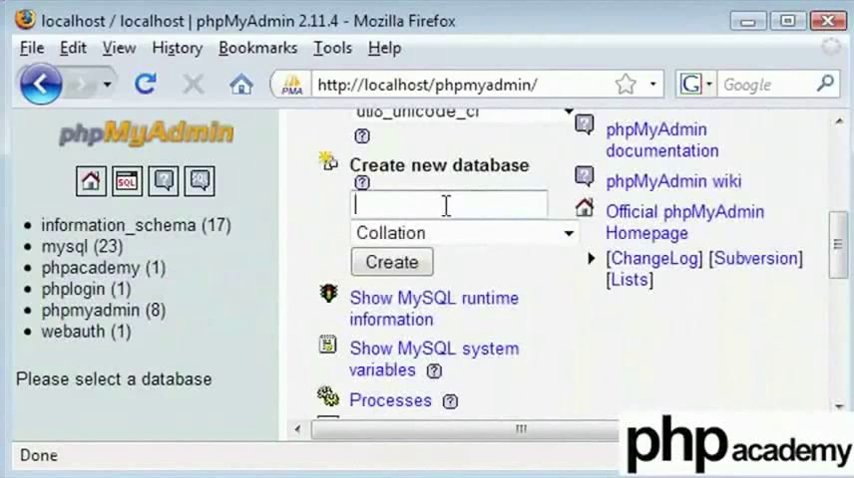
pyautogui.write('php')
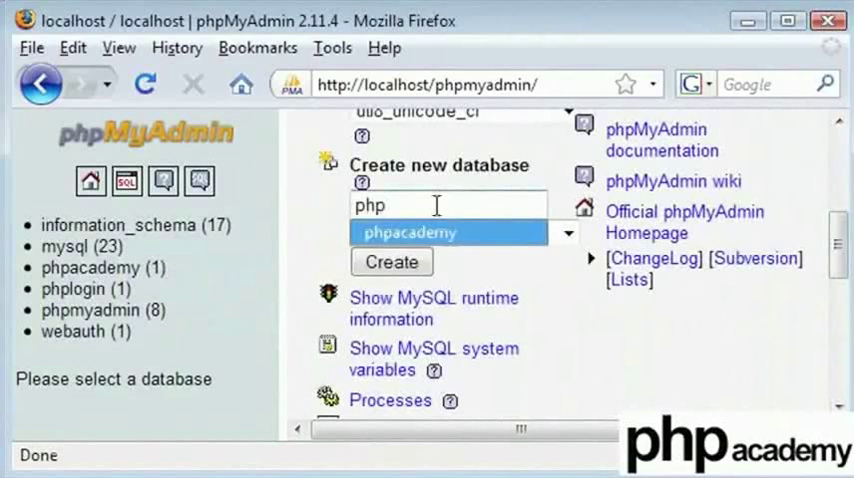
pyautogui.click(448, 232)
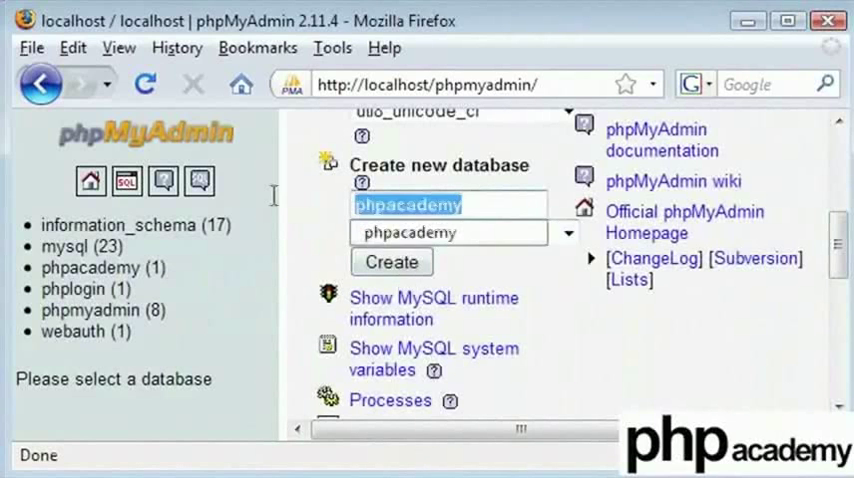
pyautogui.click(90, 268)
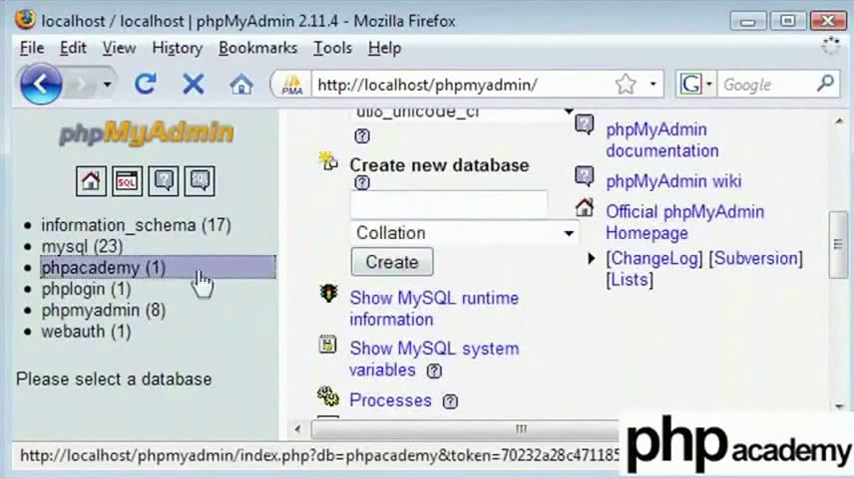
# Step: Open the phpacademy database's Structure page showing the guestbook table and create-table form
pyautogui.click(90, 268)
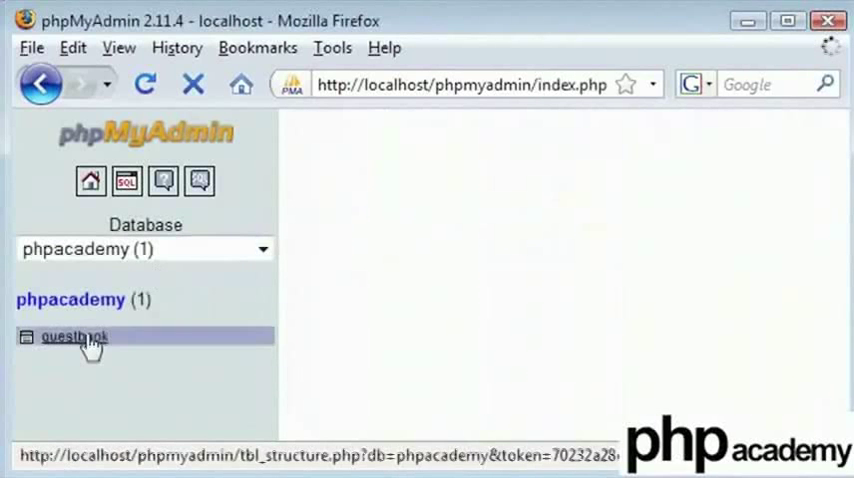
pyautogui.click(76, 336)
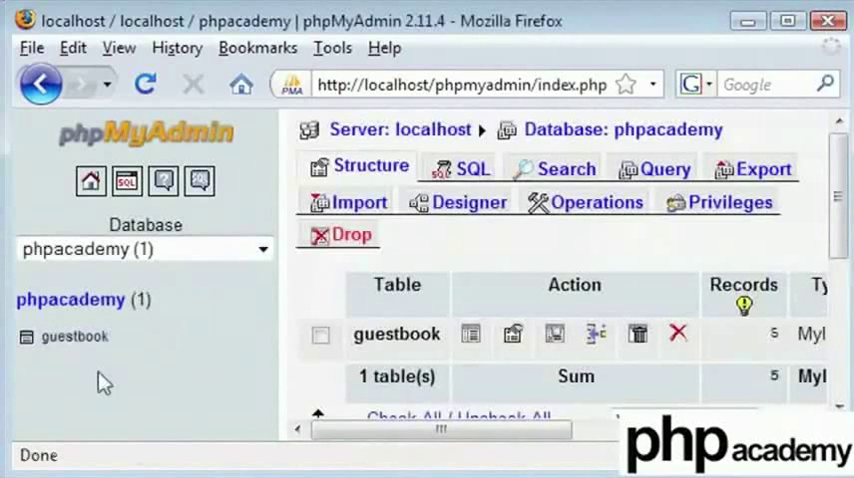
pyautogui.moveTo(136, 392)
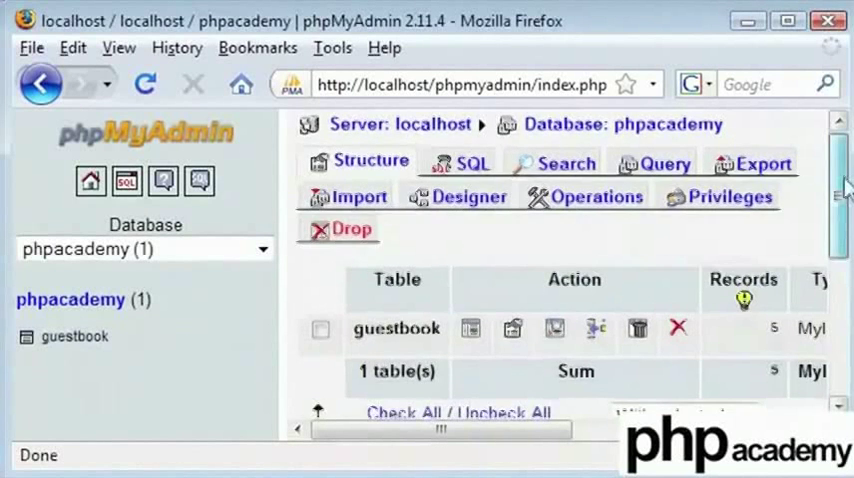
pyautogui.scroll(-3)
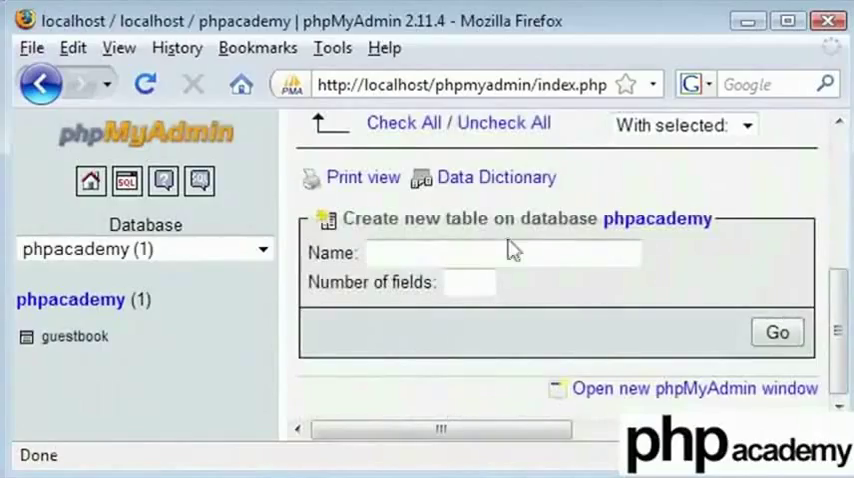
# Step: Enter people as the new table's name, leaving Number of fields blank for now
pyautogui.click(504, 252)
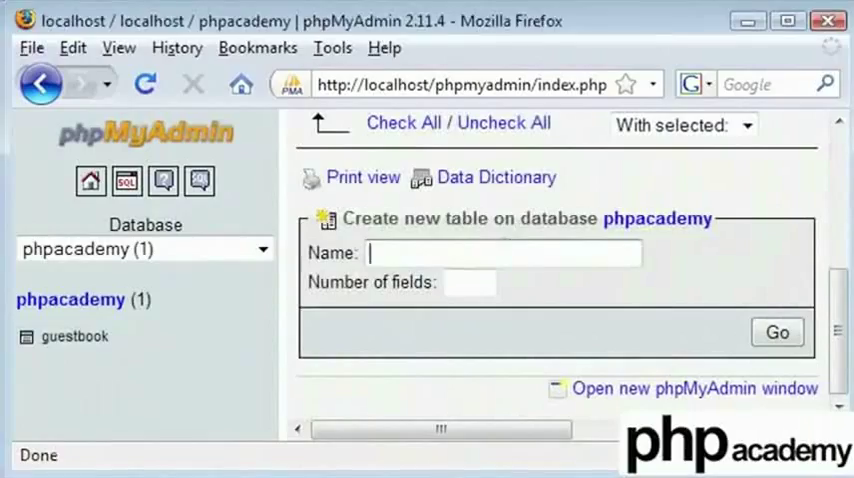
pyautogui.write('p')
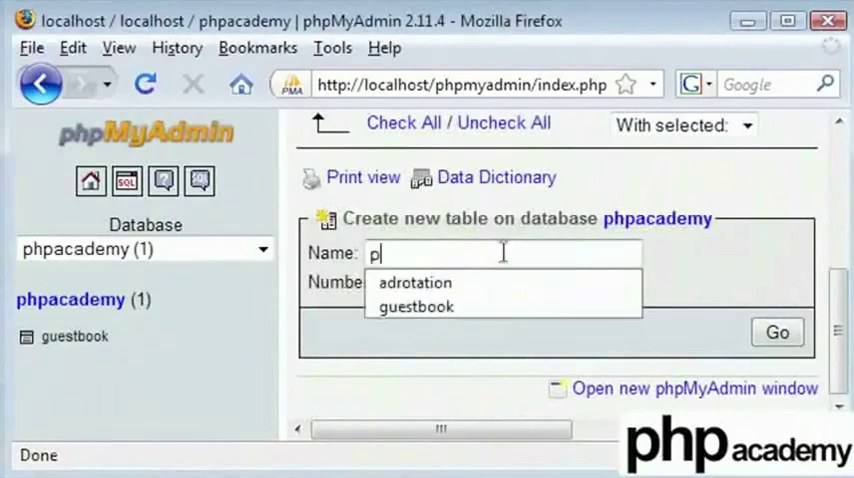
pyautogui.write('eople')
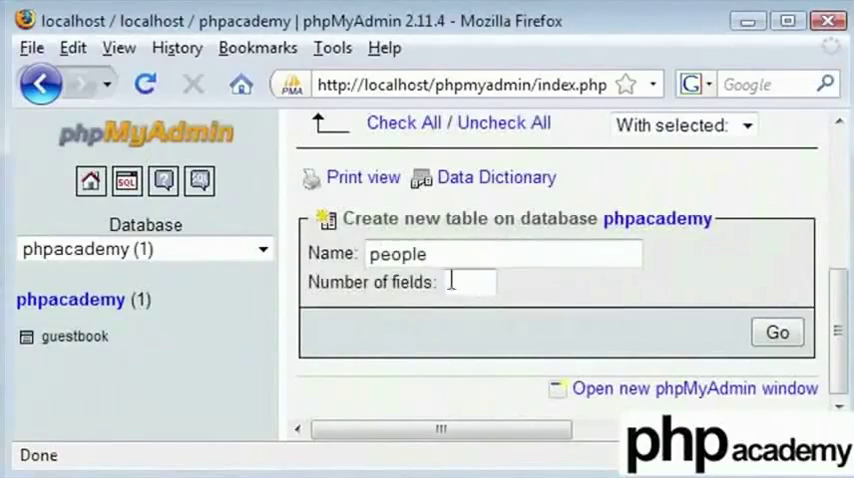
pyautogui.moveTo(468, 288)
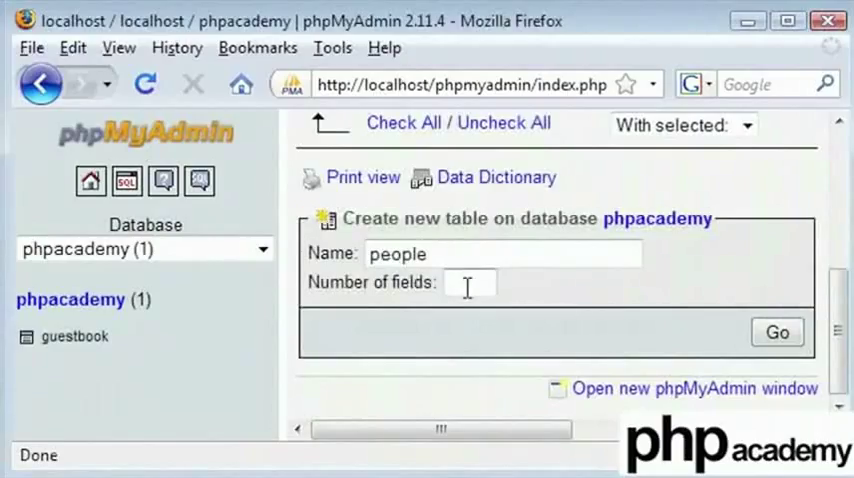
pyautogui.click(468, 282)
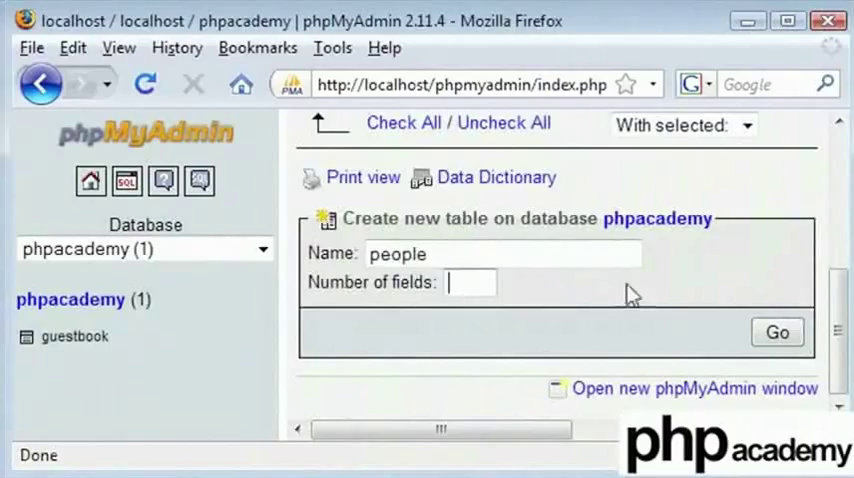
pyautogui.moveTo(610, 318)
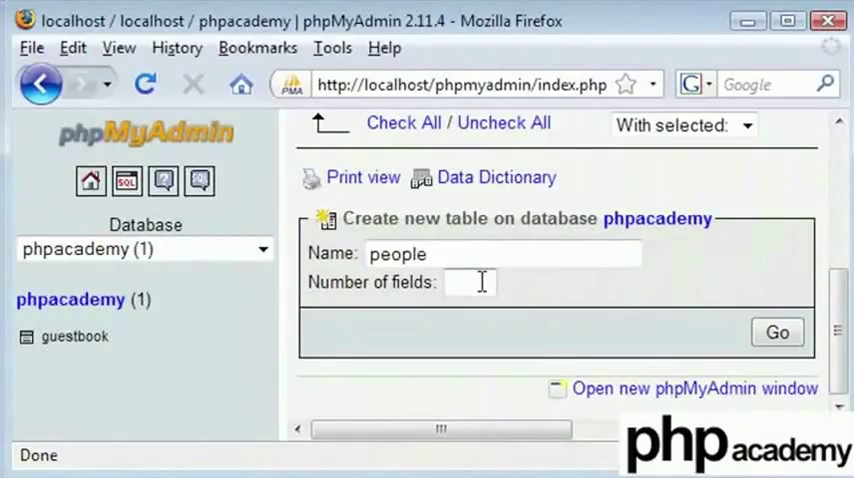
pyautogui.click(470, 282)
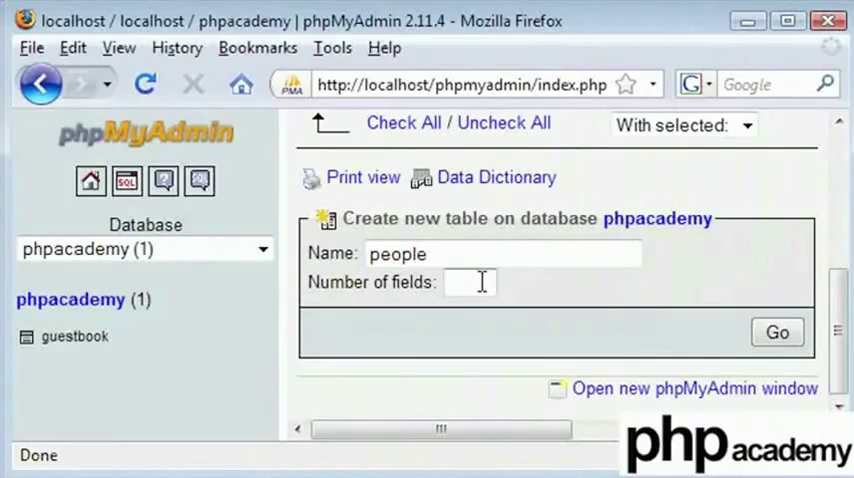
pyautogui.click(470, 282)
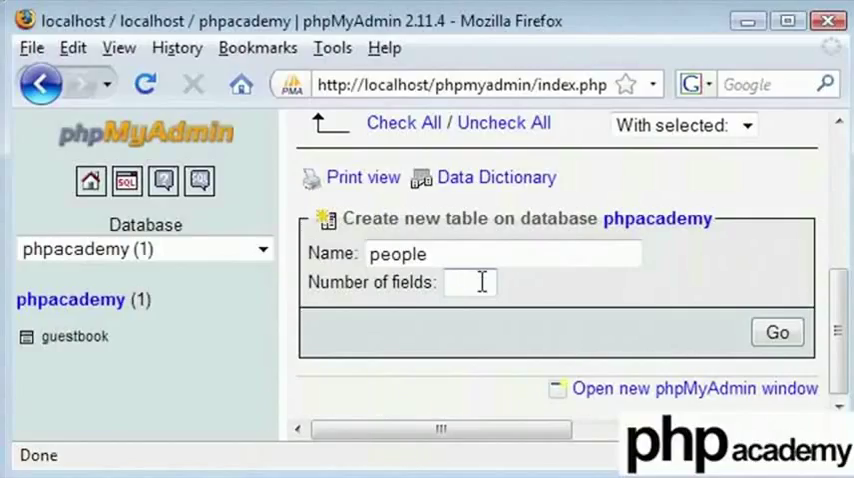
pyautogui.click(470, 282)
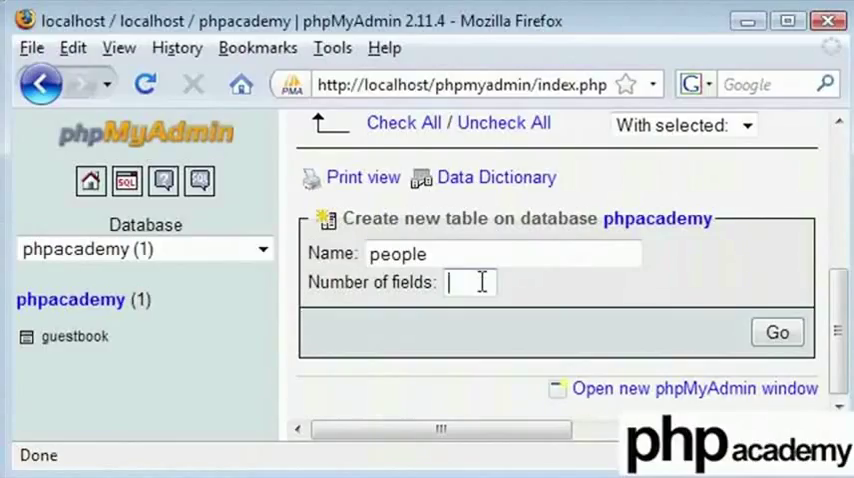
pyautogui.moveTo(518, 292)
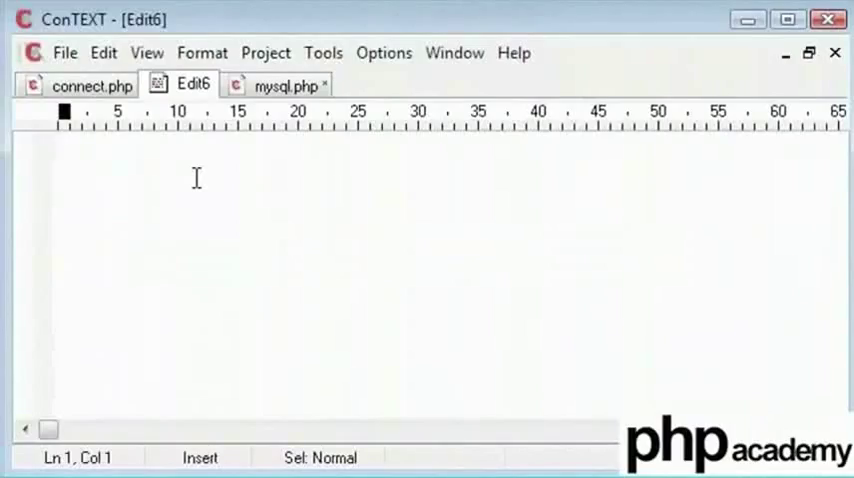
# Step: Jot the planned columns id, firstname, lastname, age, gender in a new ConTEXT tab
pyautogui.write('id')
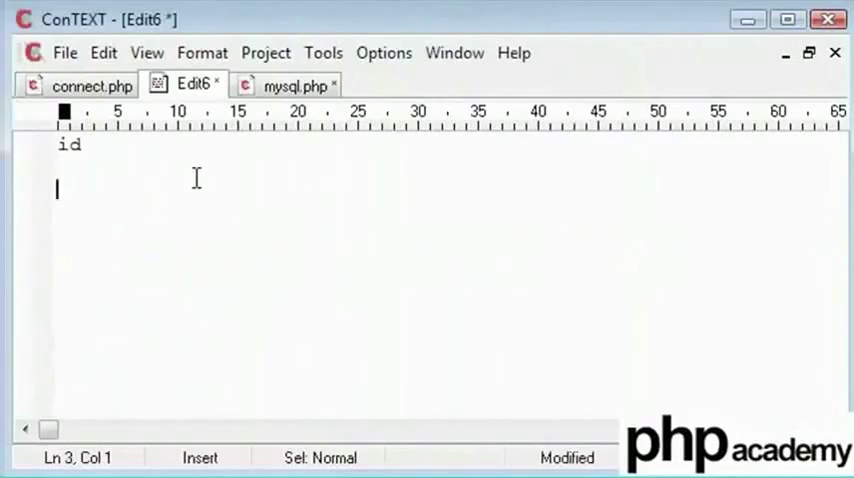
pyautogui.write('1')
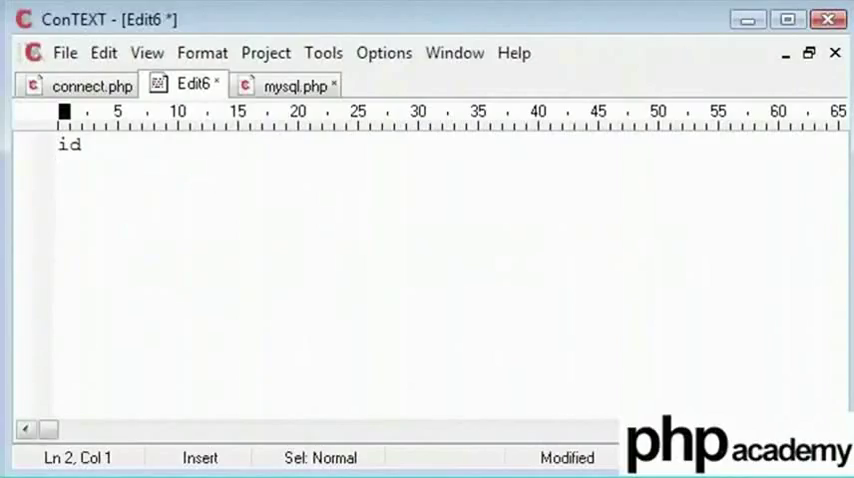
pyautogui.moveTo(232, 214)
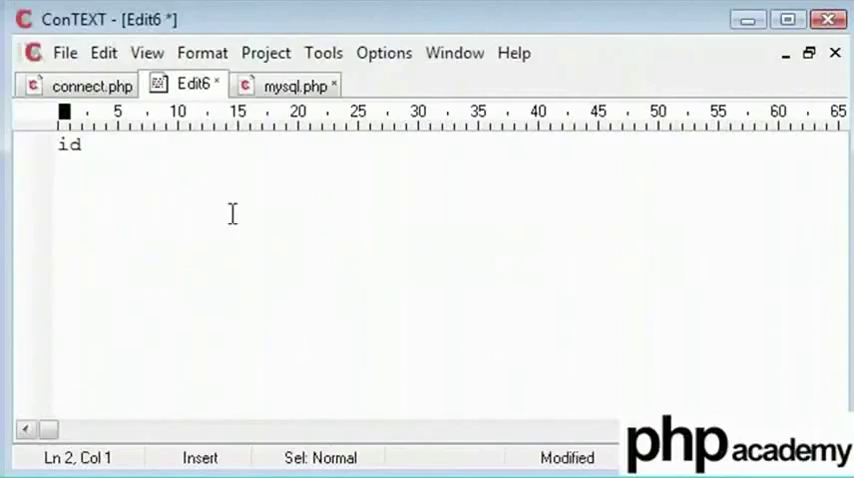
pyautogui.write('firstname')
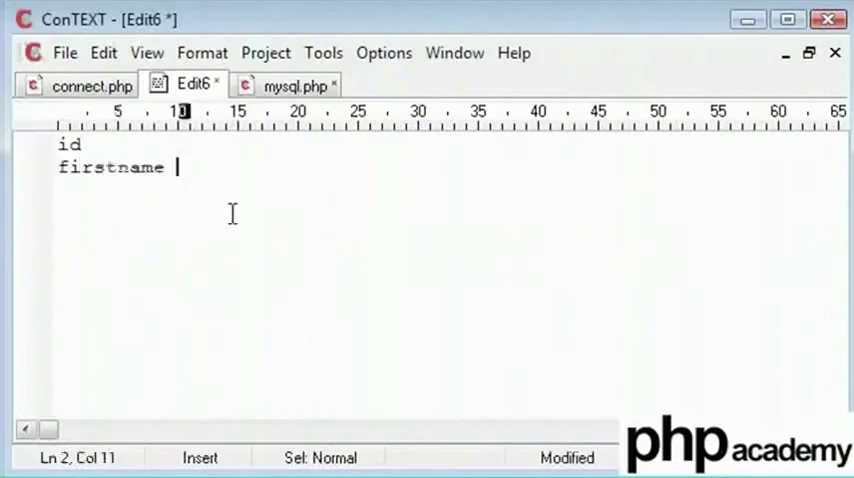
pyautogui.write('lastname')
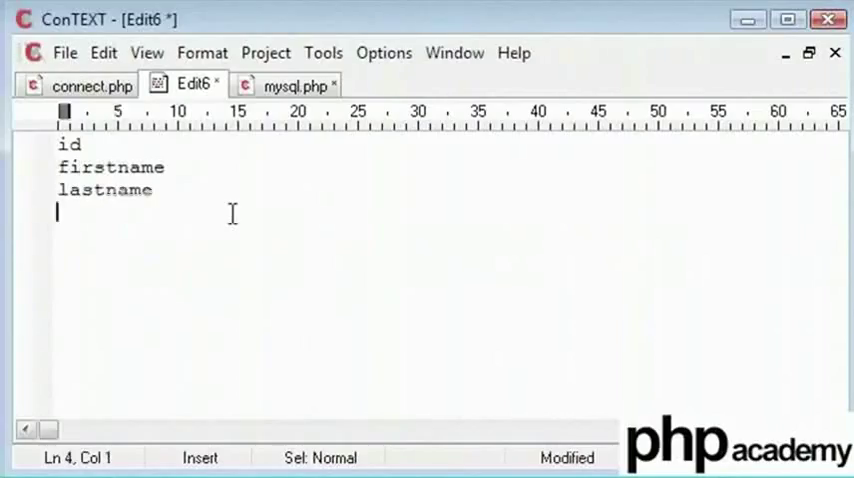
pyautogui.write('age')
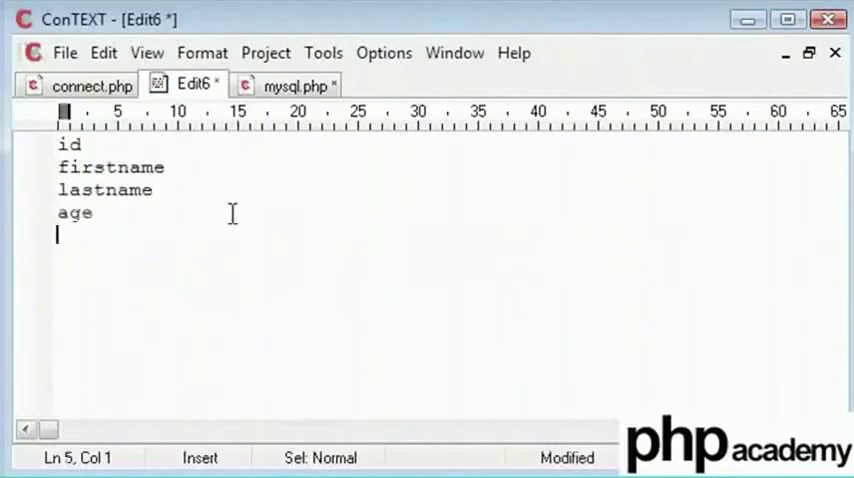
pyautogui.write('ge')
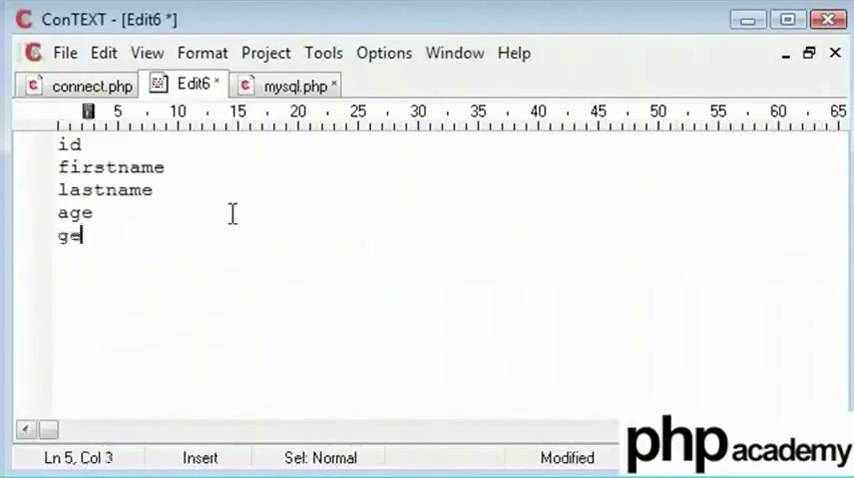
pyautogui.write('nder')
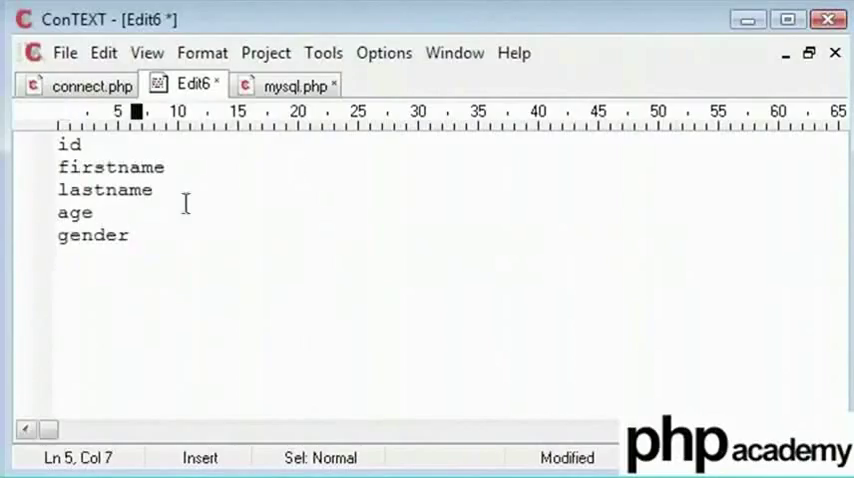
# Step: Back in phpMyAdmin, create the people table with 5 fields
pyautogui.press('ctrl+a')
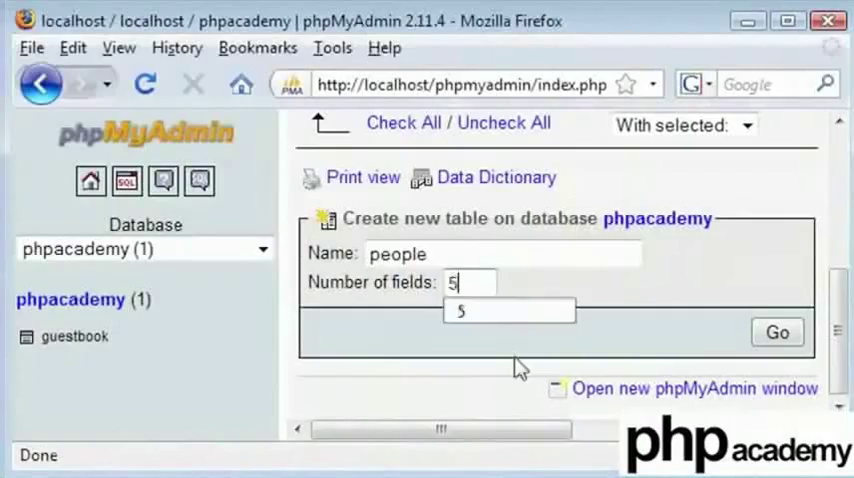
pyautogui.click(776, 332)
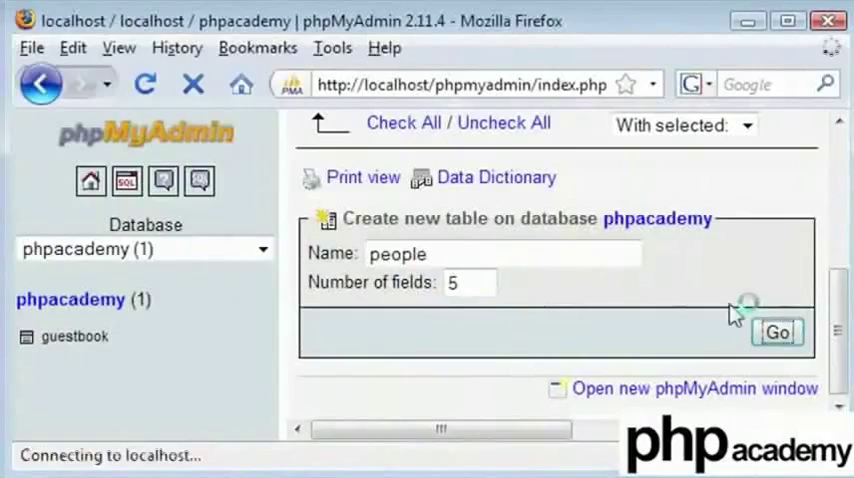
pyautogui.click(778, 332)
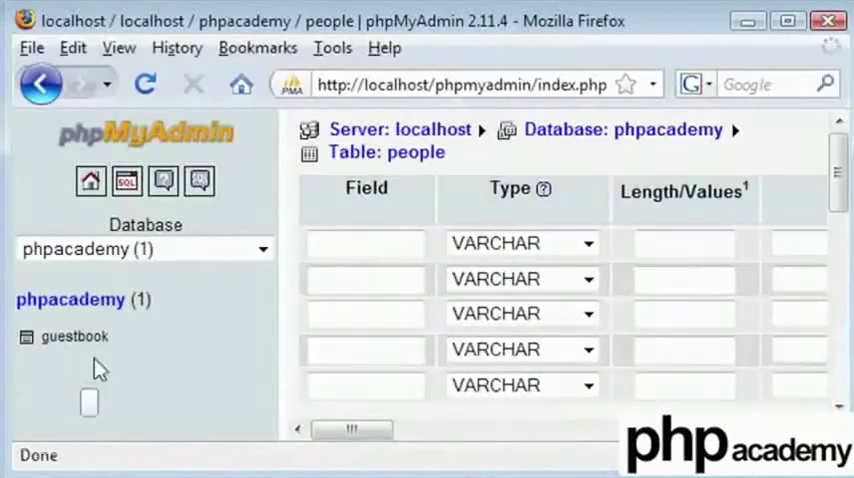
# Step: Name the first field id, keeping its type VARCHAR for now
pyautogui.scroll(-3)
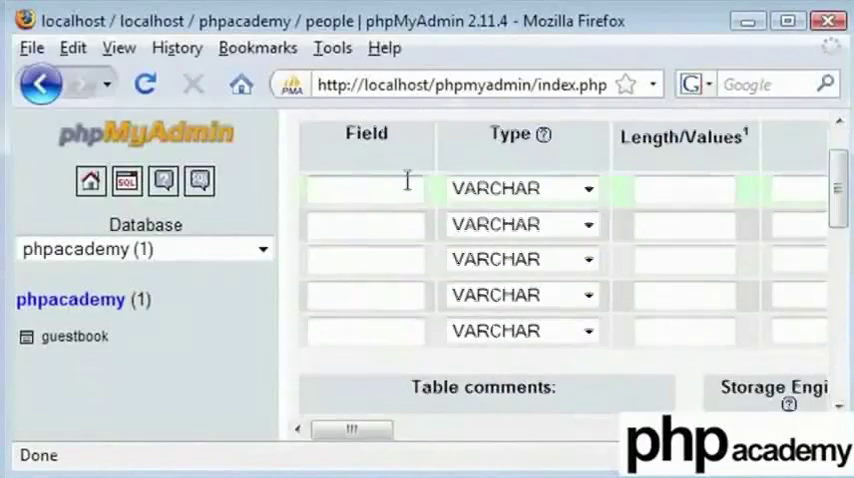
pyautogui.click(364, 188)
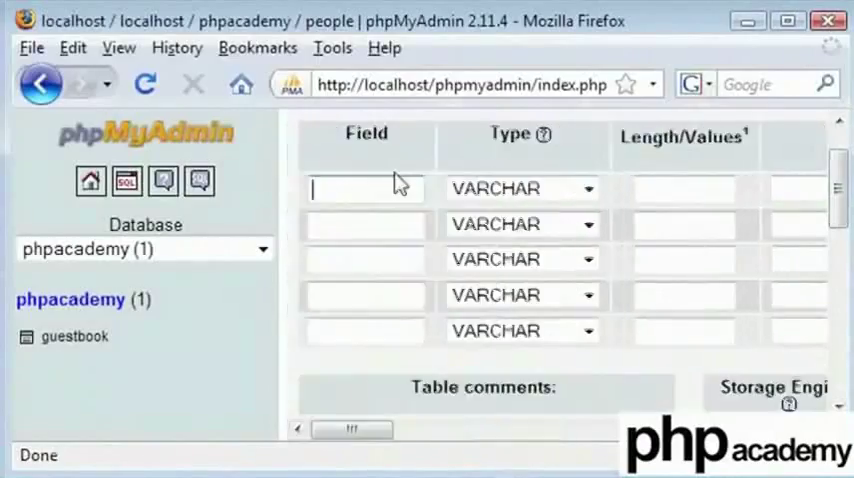
pyautogui.click(364, 188)
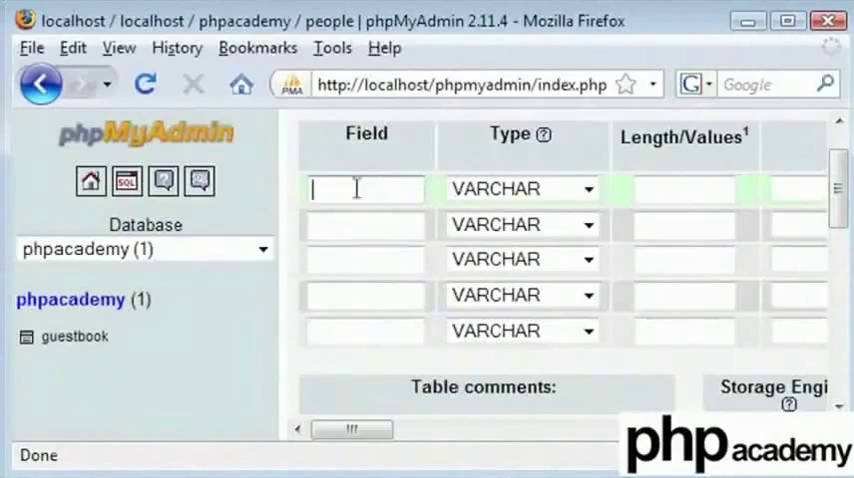
pyautogui.write('id')
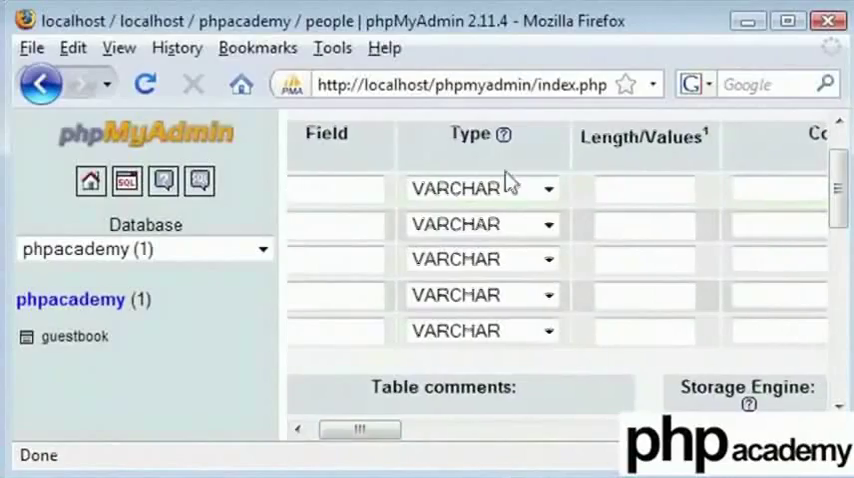
pyautogui.click(480, 188)
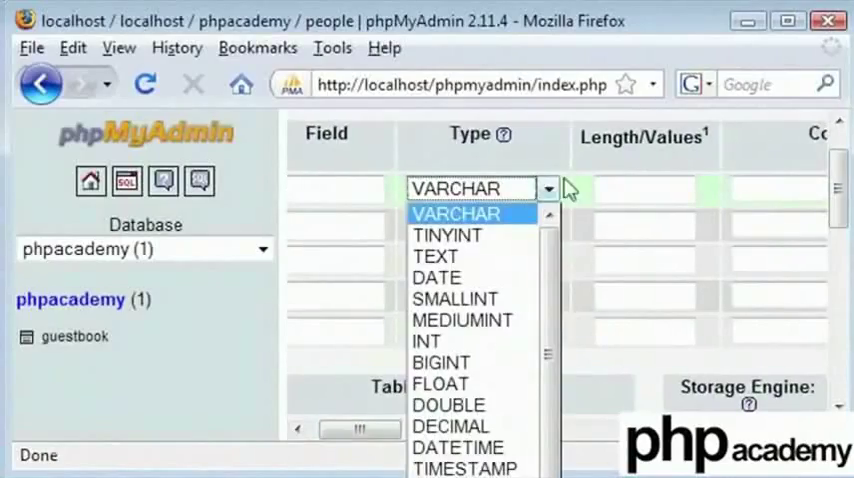
pyautogui.moveTo(504, 224)
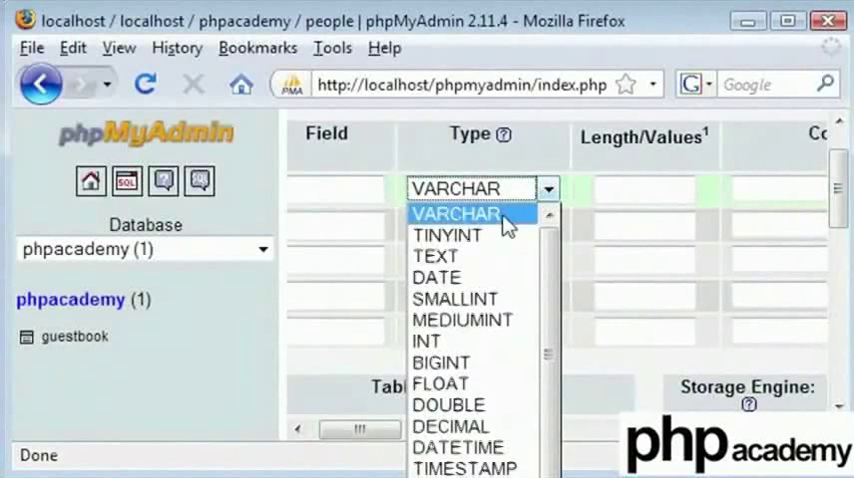
pyautogui.click(456, 212)
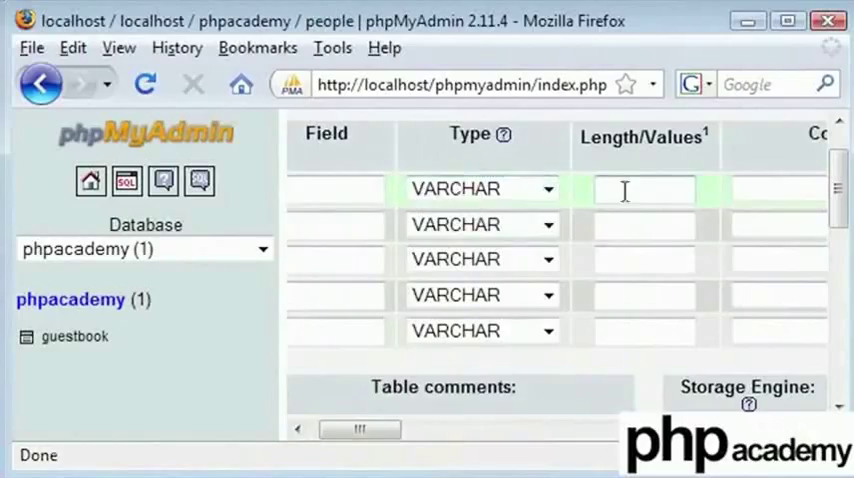
pyautogui.write('25')
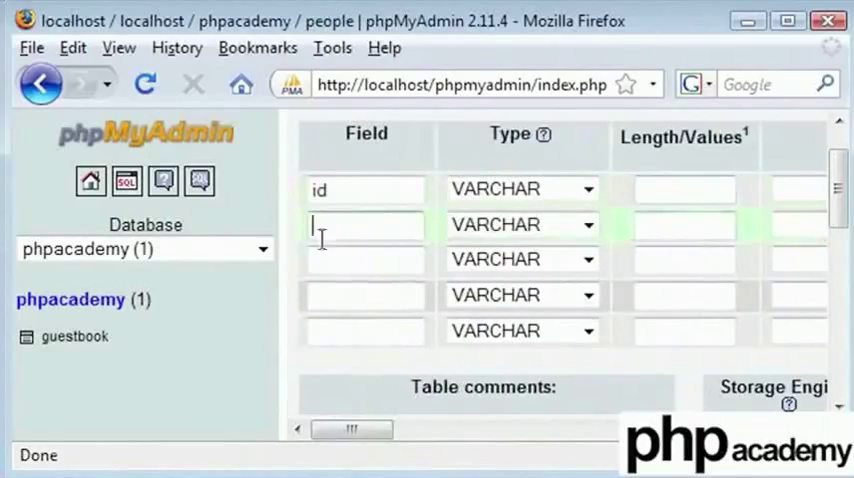
# Step: Name the second field firstname with a VARCHAR length of 20
pyautogui.write('firstname')
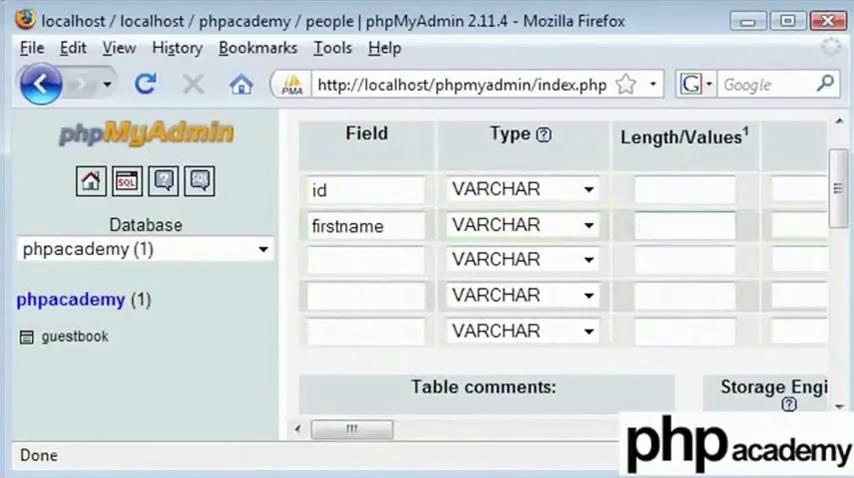
pyautogui.write('500')
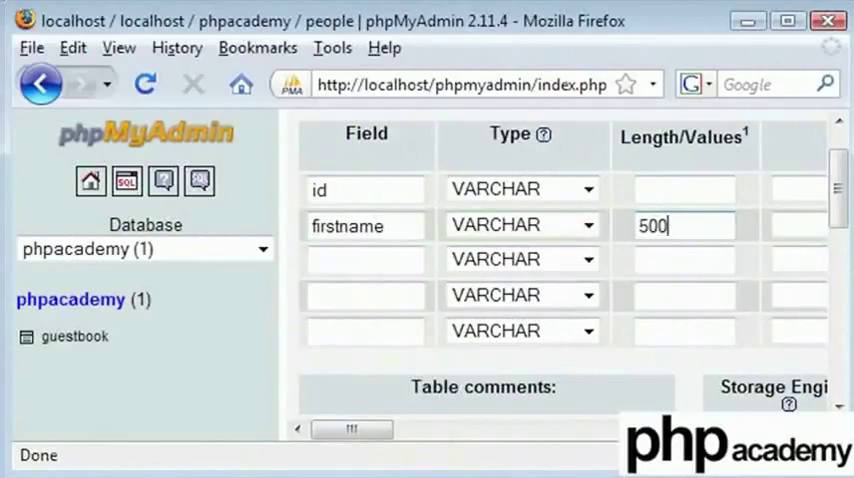
pyautogui.write('25')
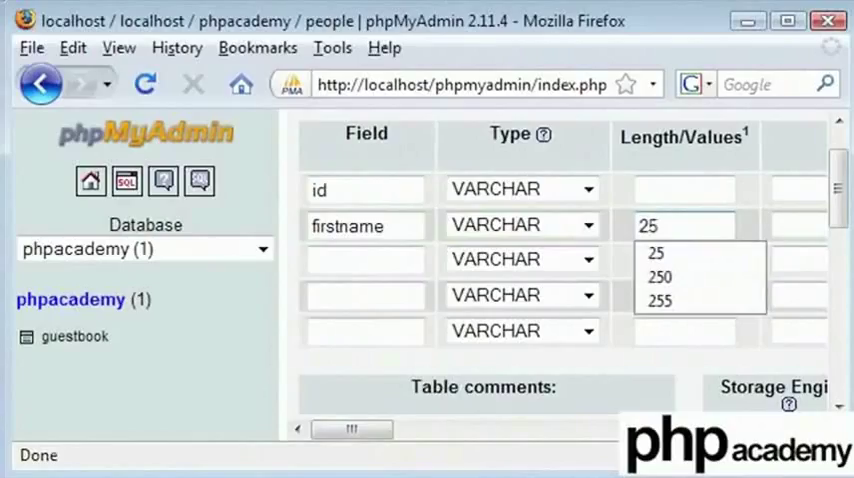
pyautogui.write('45')
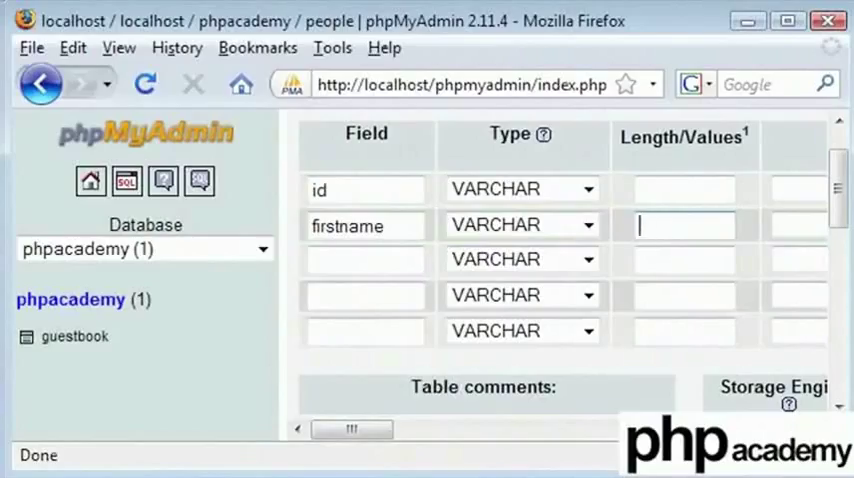
pyautogui.write('20')
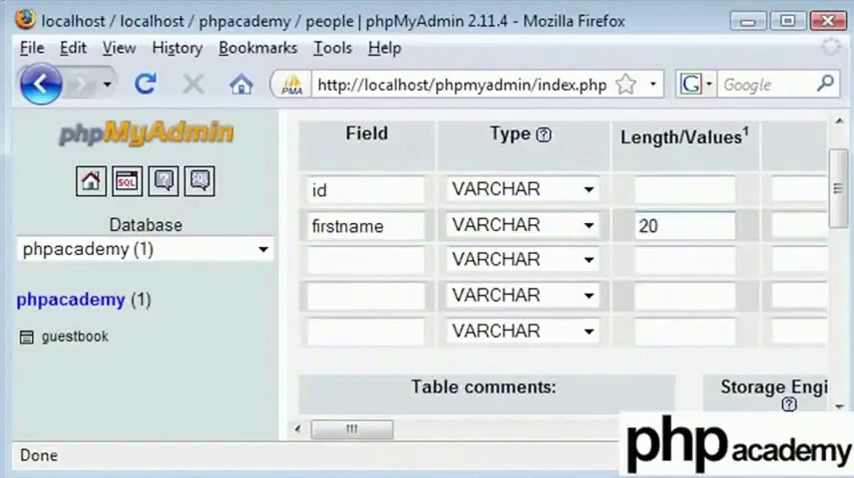
# Step: Change the id field's type to INT
pyautogui.click(520, 188)
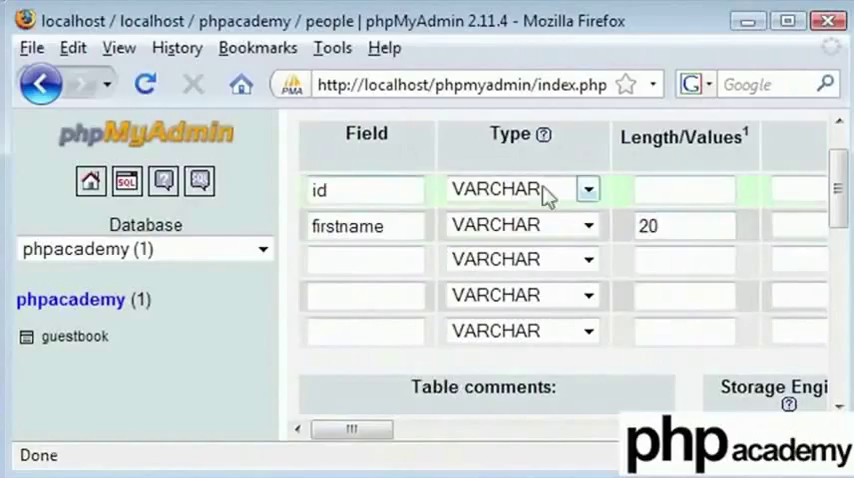
pyautogui.click(520, 188)
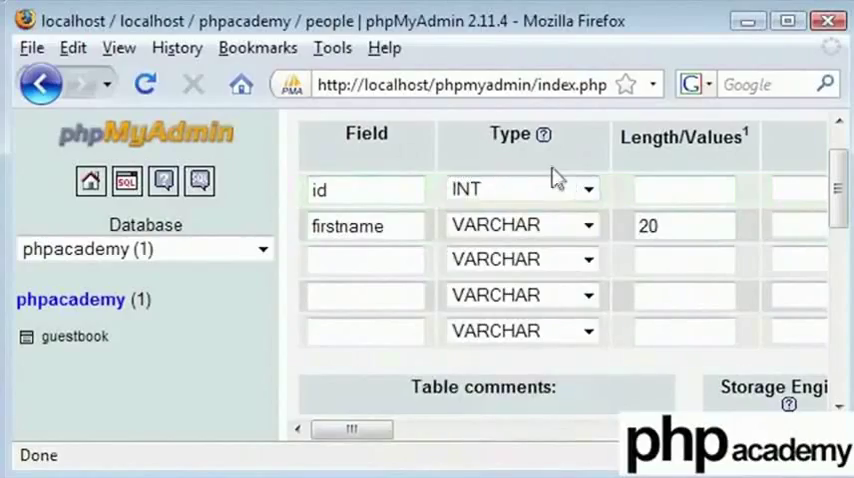
pyautogui.click(364, 188)
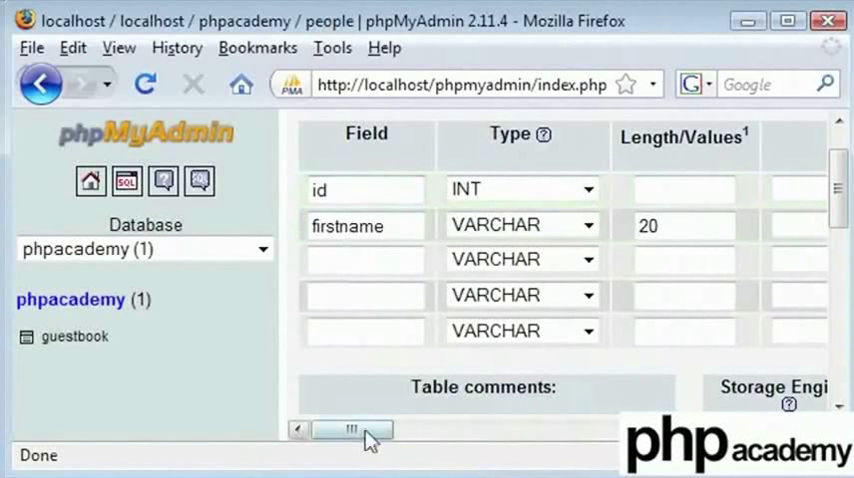
# Step: Make id the Primary key with auto_increment in its Extra setting
pyautogui.moveTo(350, 430); pyautogui.dragTo(384, 430)
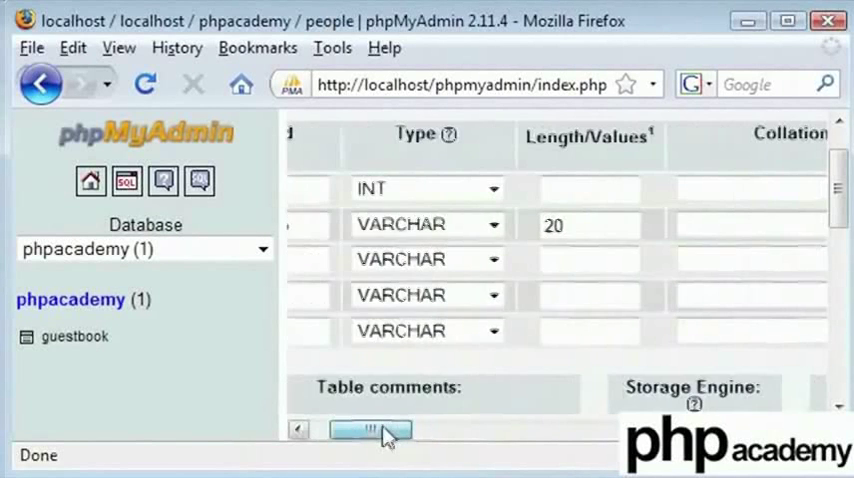
pyautogui.moveTo(370, 430); pyautogui.dragTo(560, 428)
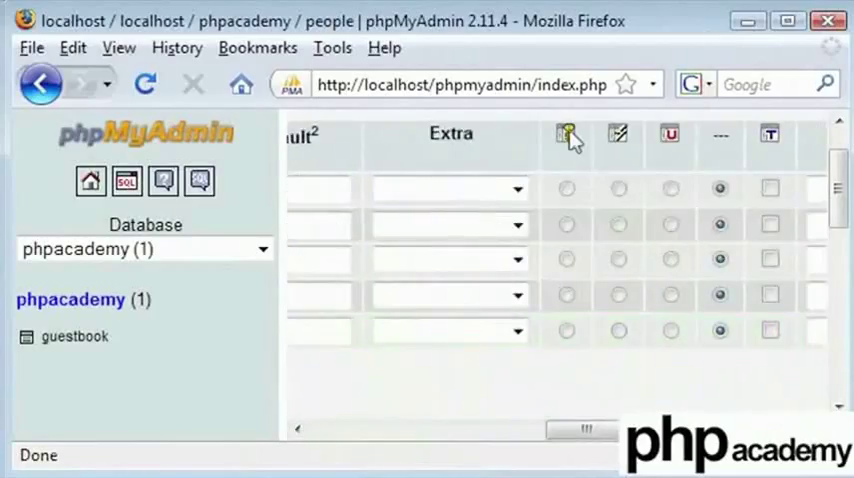
pyautogui.click(568, 188)
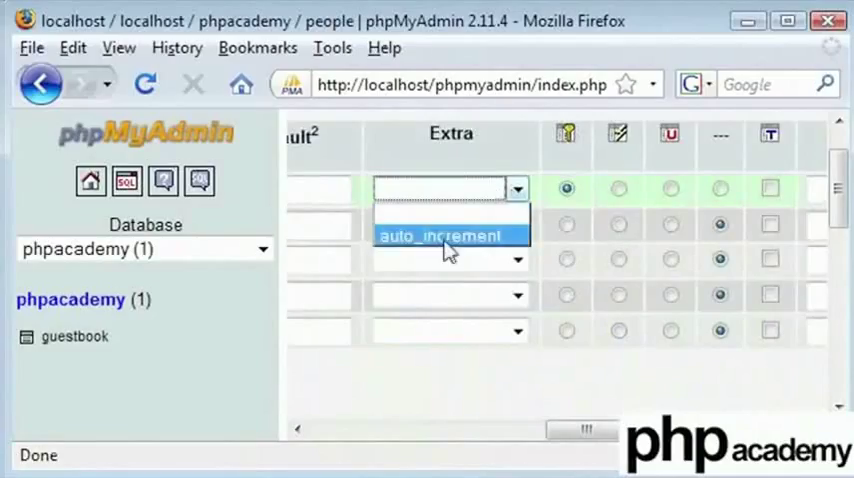
pyautogui.click(444, 236)
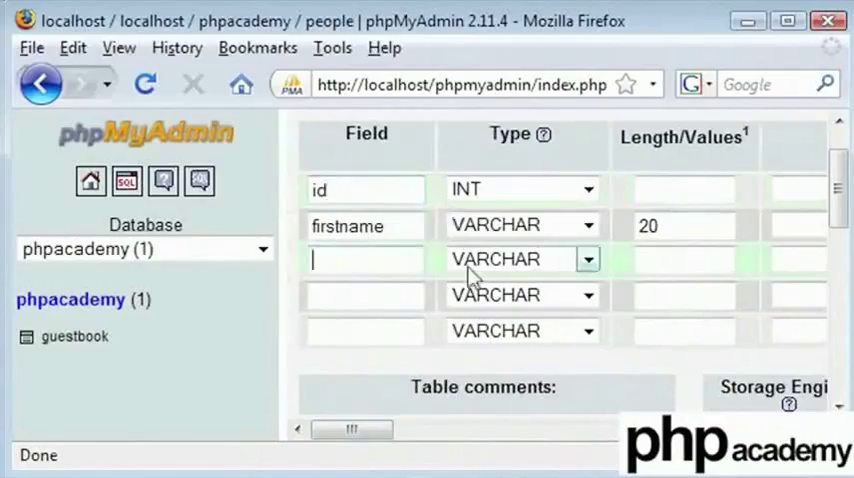
# Step: Add lastname as VARCHAR 30, an age field and a gender field
pyautogui.write('lastname')
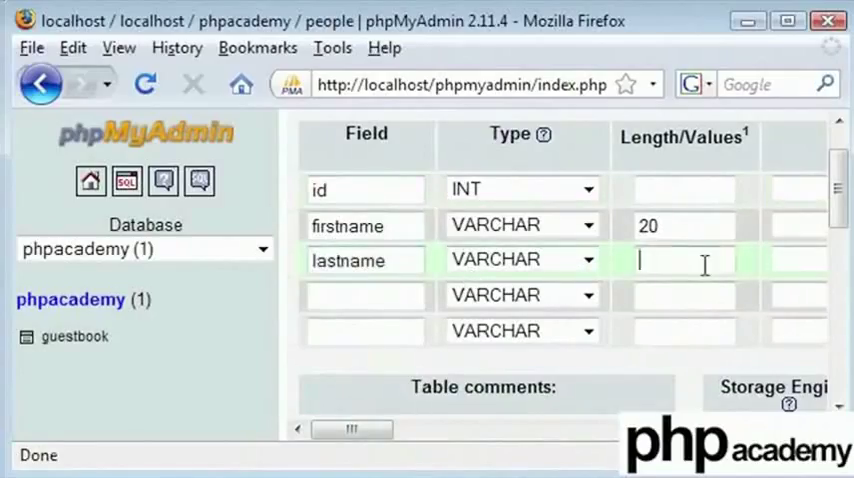
pyautogui.write('30')
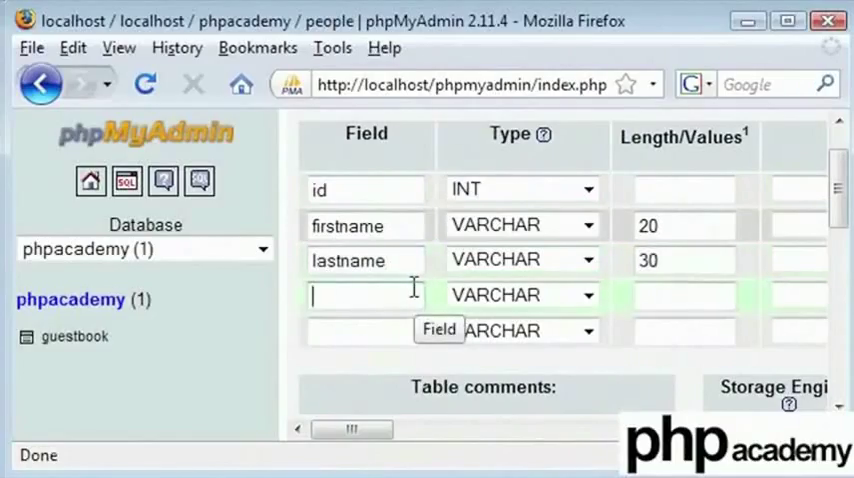
pyautogui.write('age')
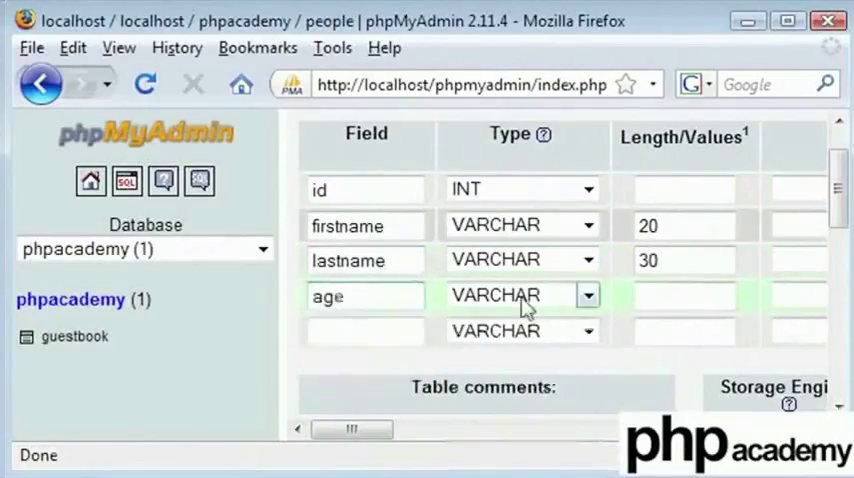
pyautogui.click(520, 296)
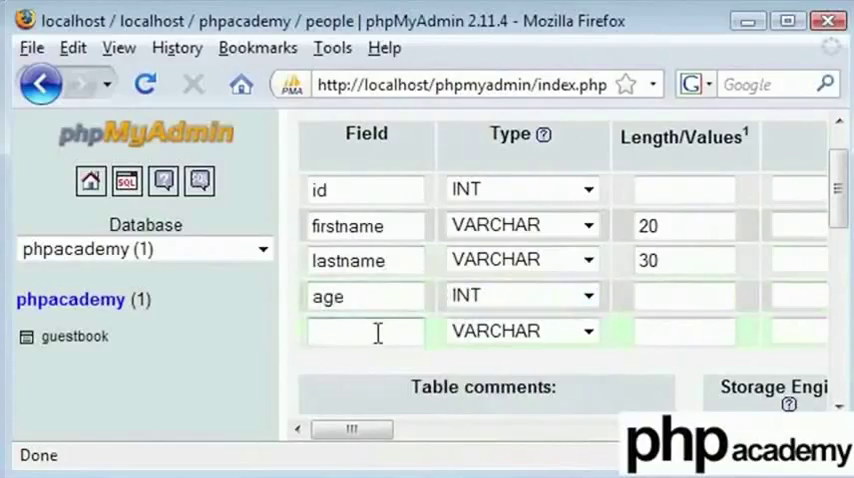
pyautogui.write('gender')
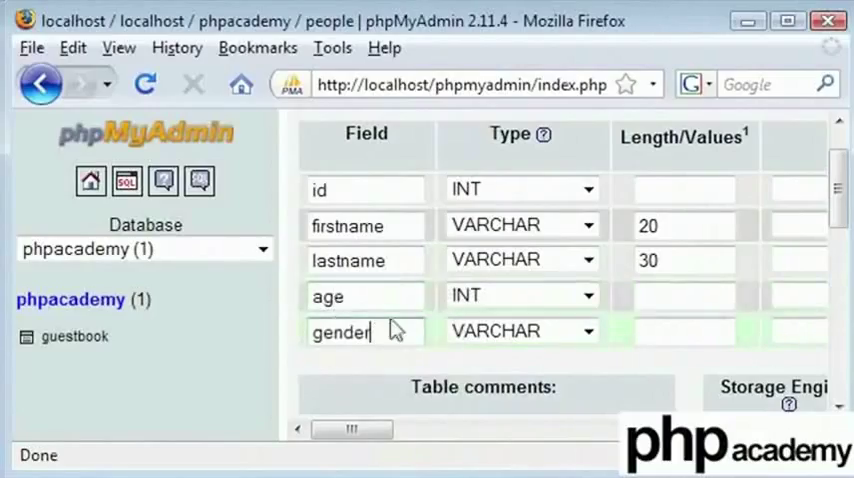
# Step: Rename age to dob with type DATE and give gender a VARCHAR length of 1
pyautogui.doubleClick(344, 296)
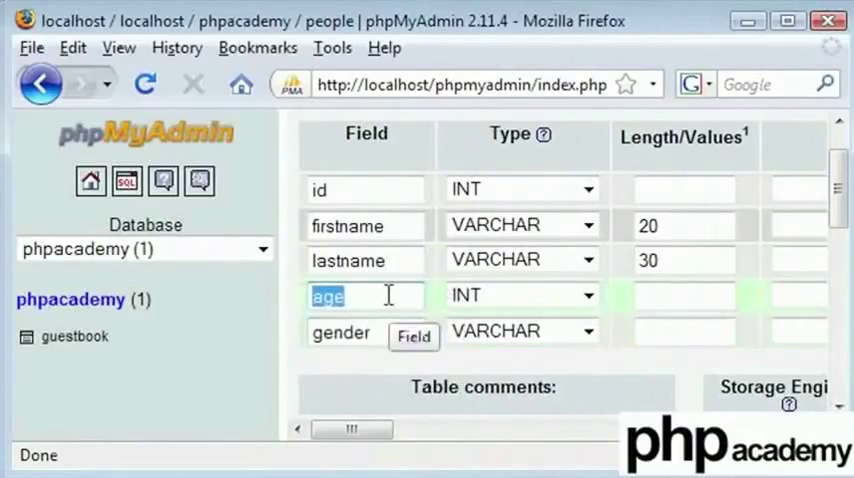
pyautogui.write('dob')
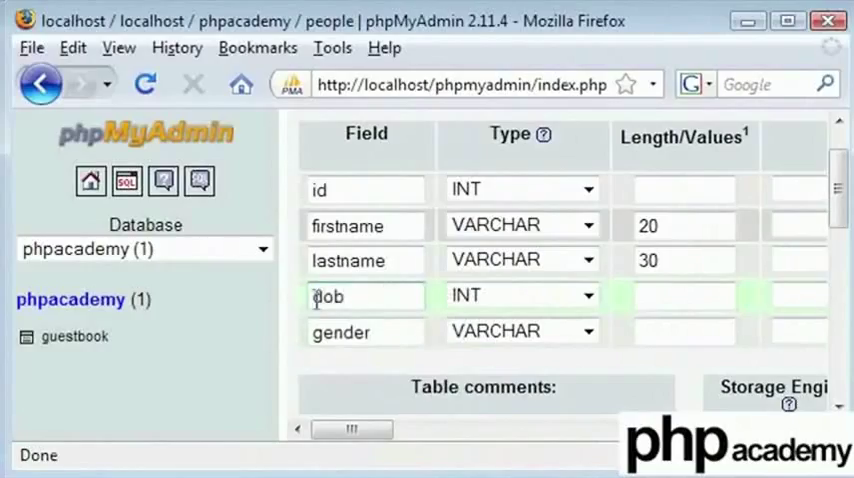
pyautogui.click(520, 296)
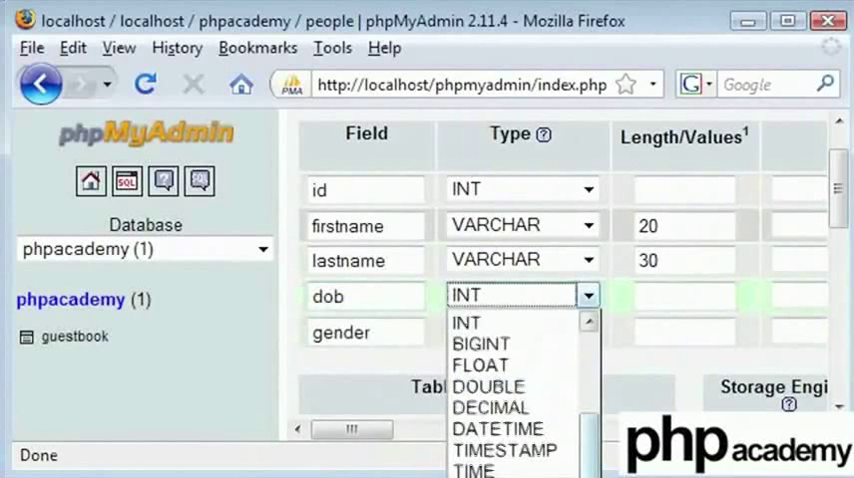
pyautogui.scroll(-3)
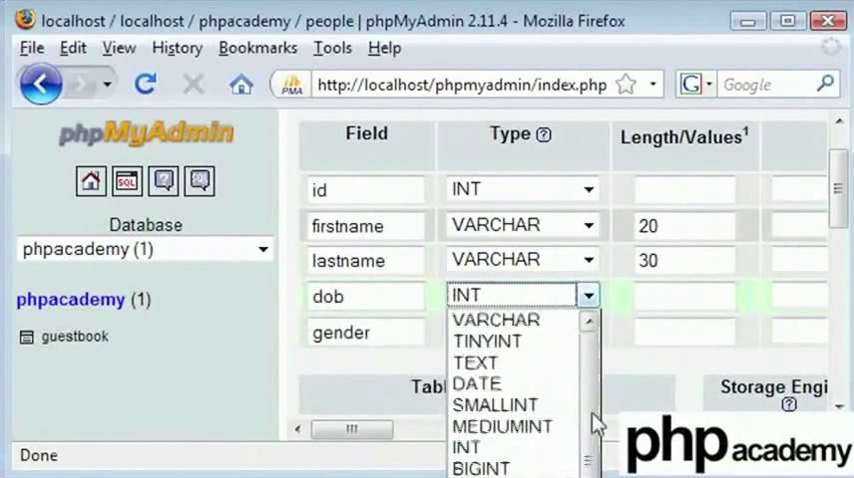
pyautogui.click(478, 384)
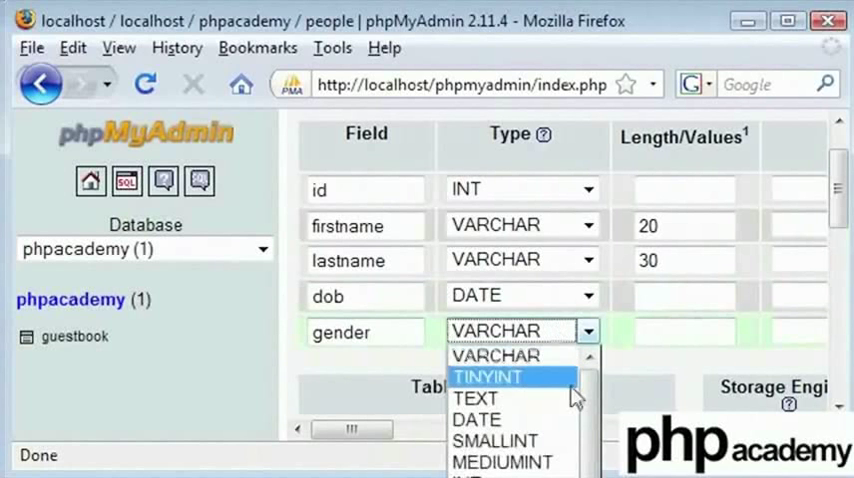
pyautogui.moveTo(520, 356)
pyautogui.write('1')
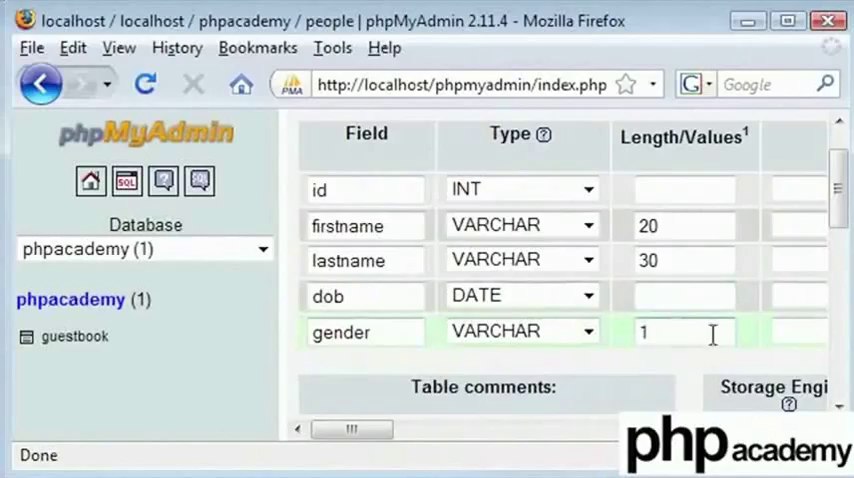
pyautogui.write('M')
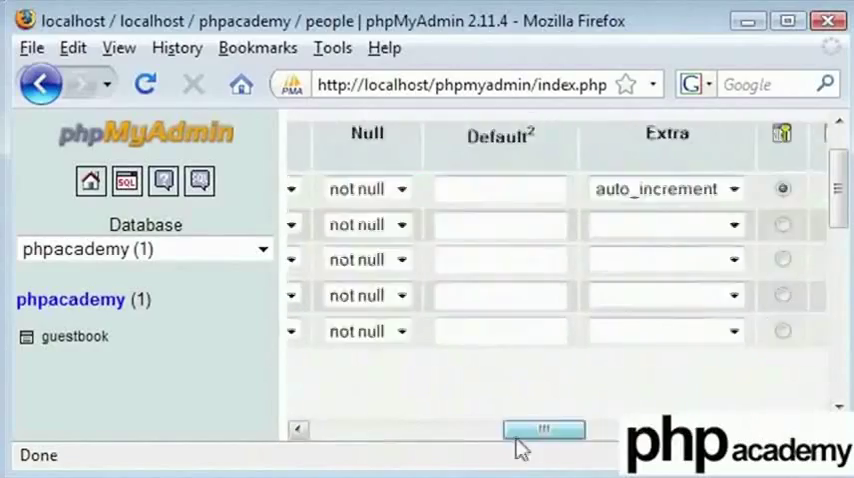
# Step: Save the field definitions so the people table and its CREATE TABLE query appear
pyautogui.scroll(-3)
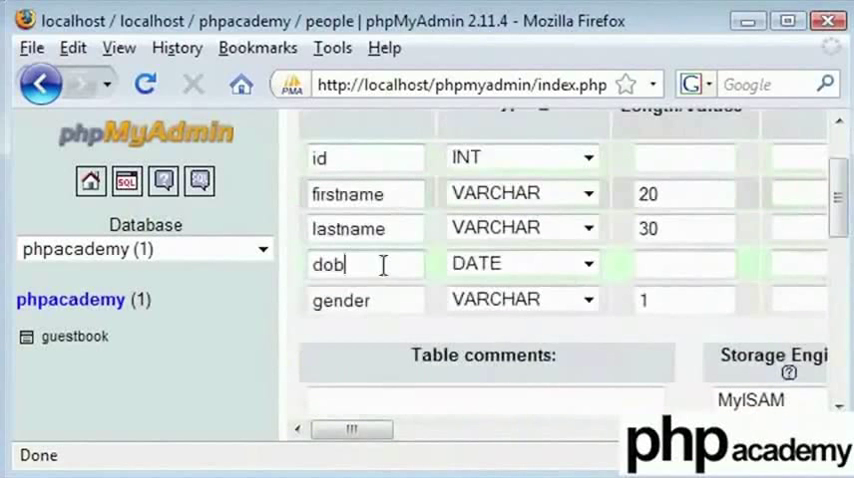
pyautogui.scroll(-3)
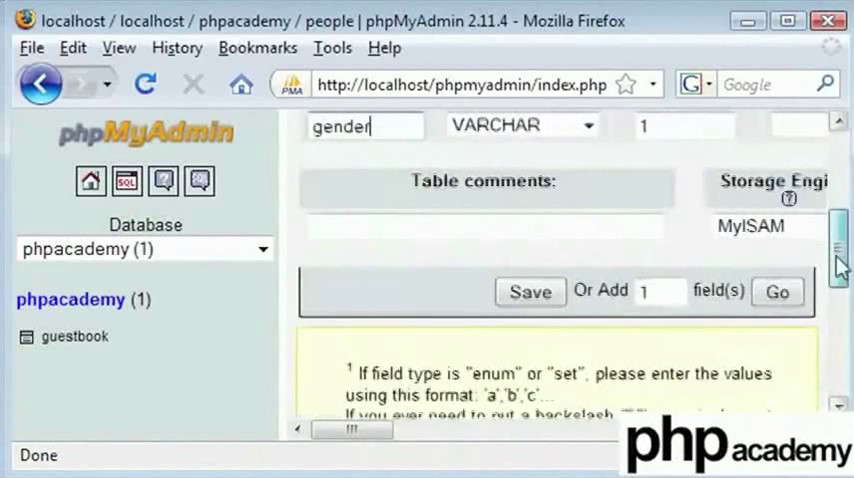
pyautogui.click(530, 300)
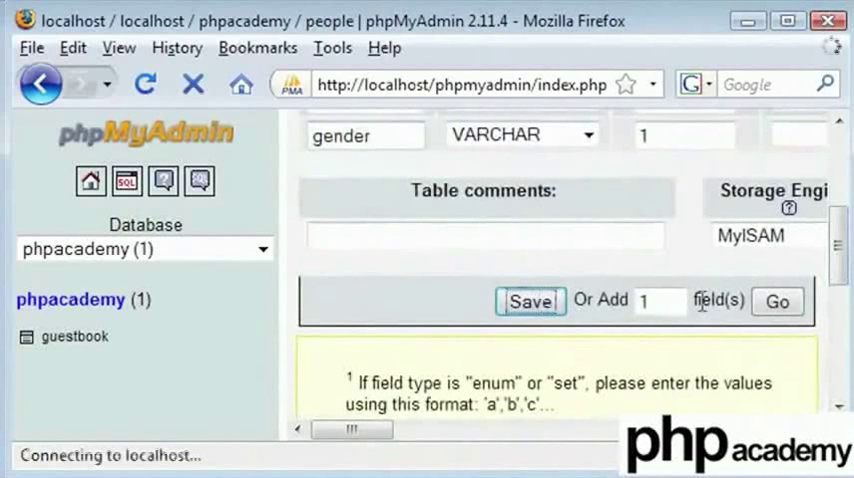
pyautogui.click(528, 300)
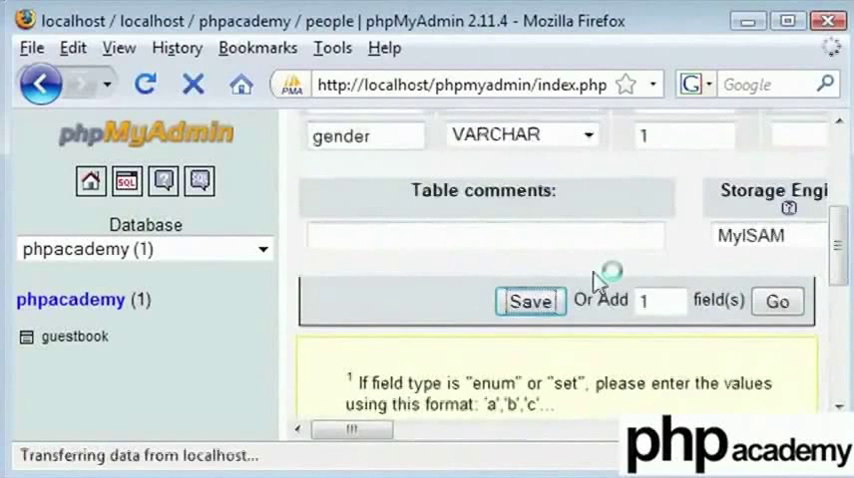
pyautogui.click(530, 300)
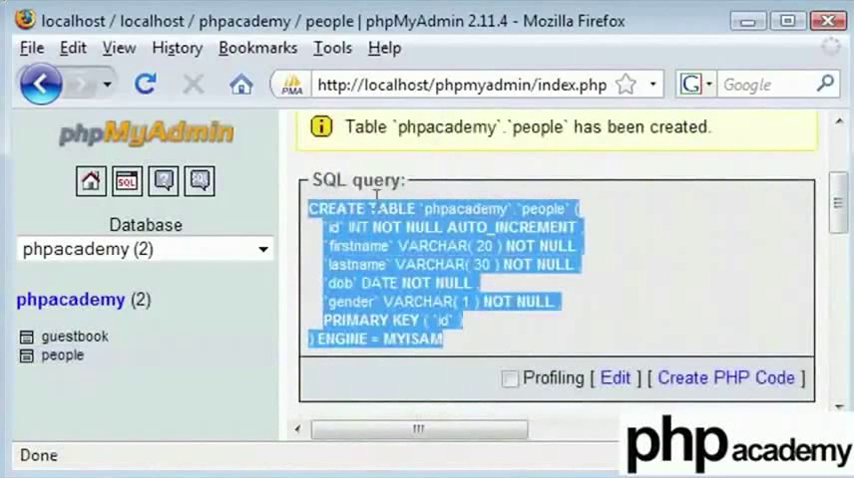
# Step: Review the people table's Structure view showing id, firstname, lastname, dob and gender fields
pyautogui.click(490, 344)
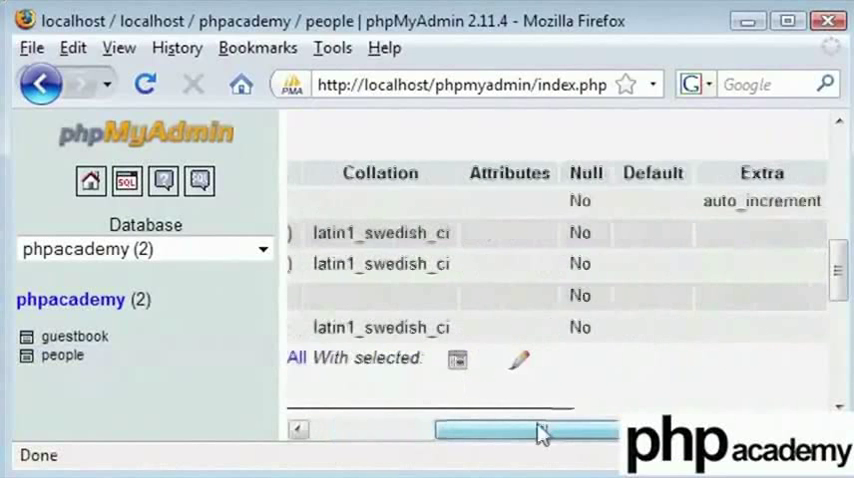
pyautogui.moveTo(540, 428); pyautogui.dragTo(420, 428)
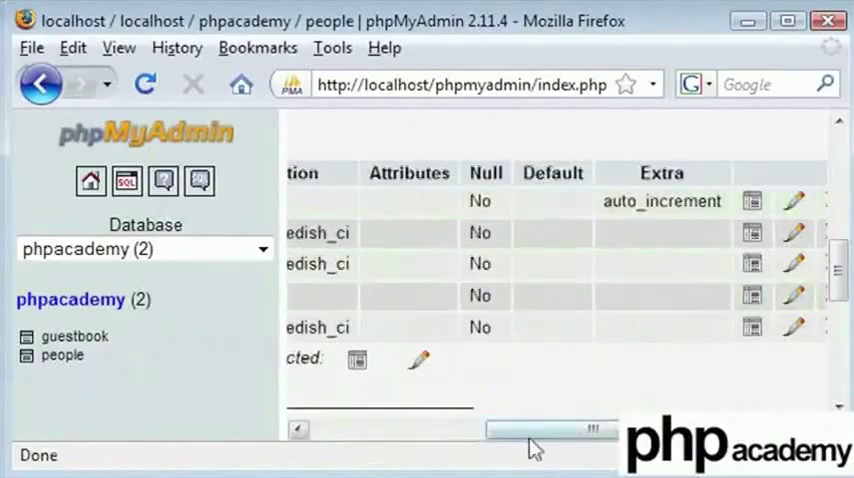
pyautogui.moveTo(550, 428); pyautogui.dragTo(390, 428)
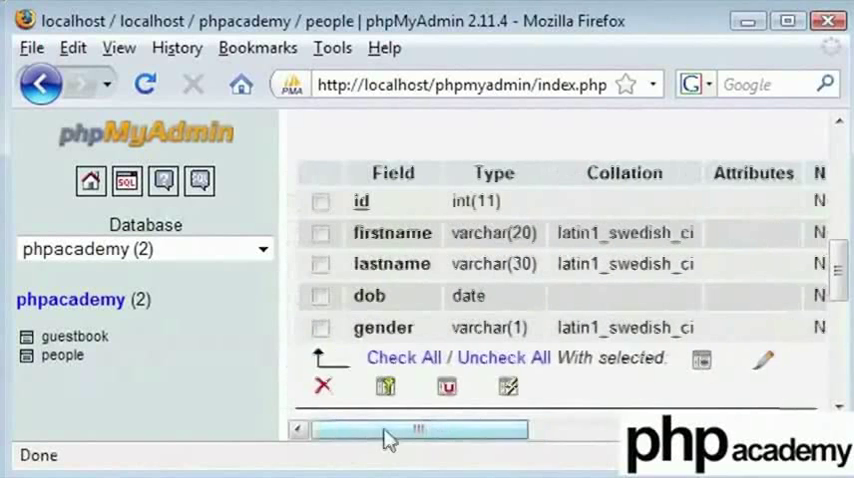